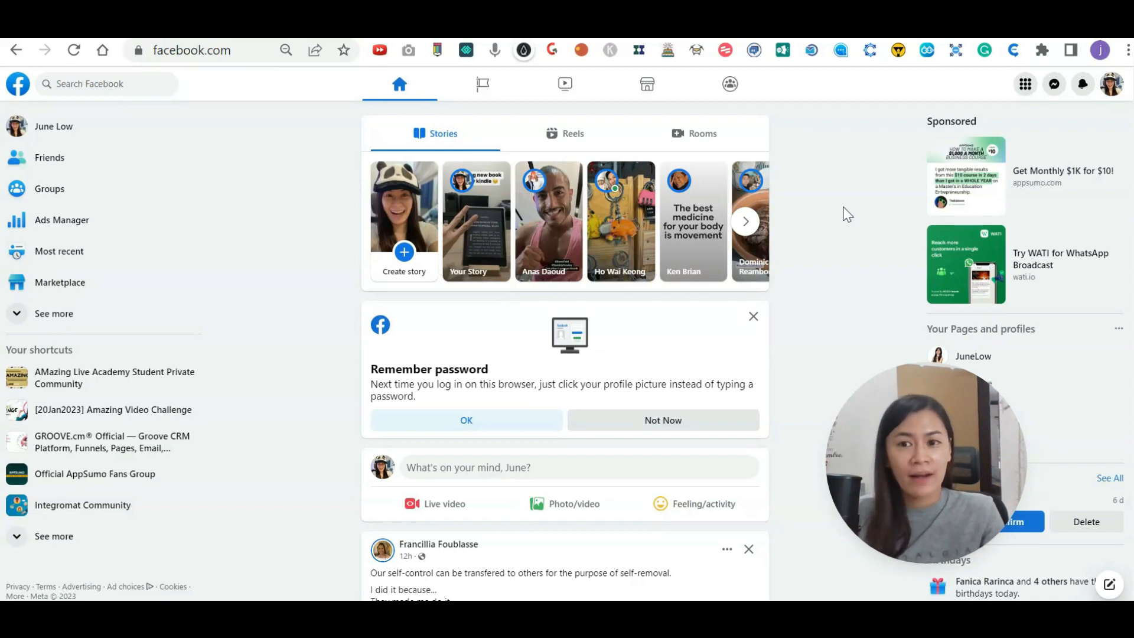
{"action": "mouse_move", "coordinate": [949, 69]}
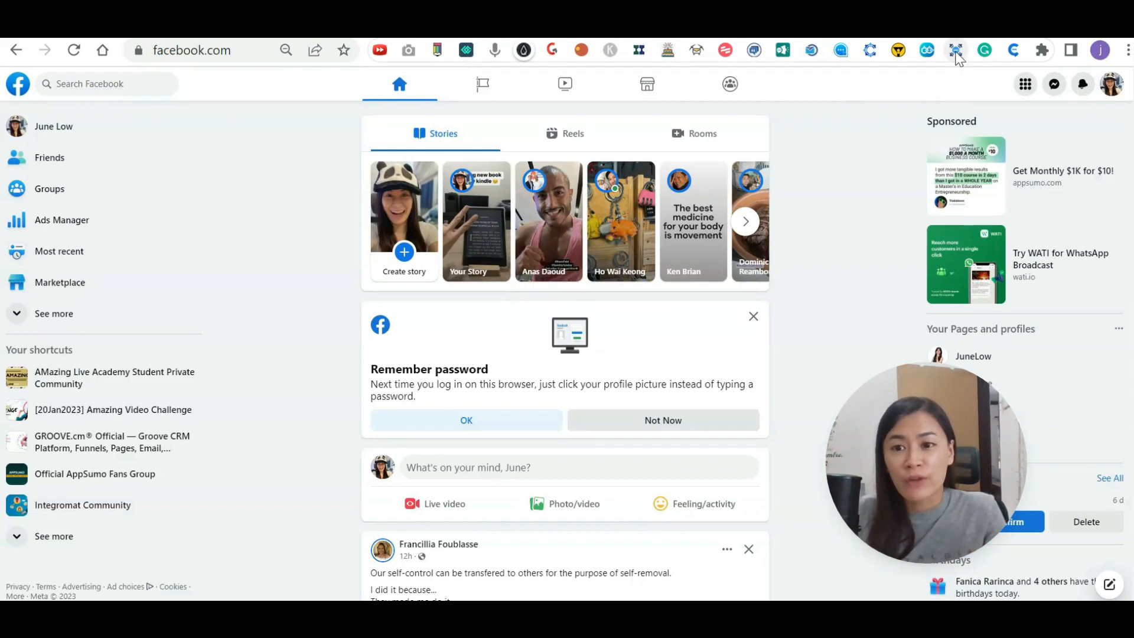
Launch the Prospect Remover extension from the toolbar and start Sync & Analyze on friend data.
{"action": "left_click", "coordinate": [955, 50]}
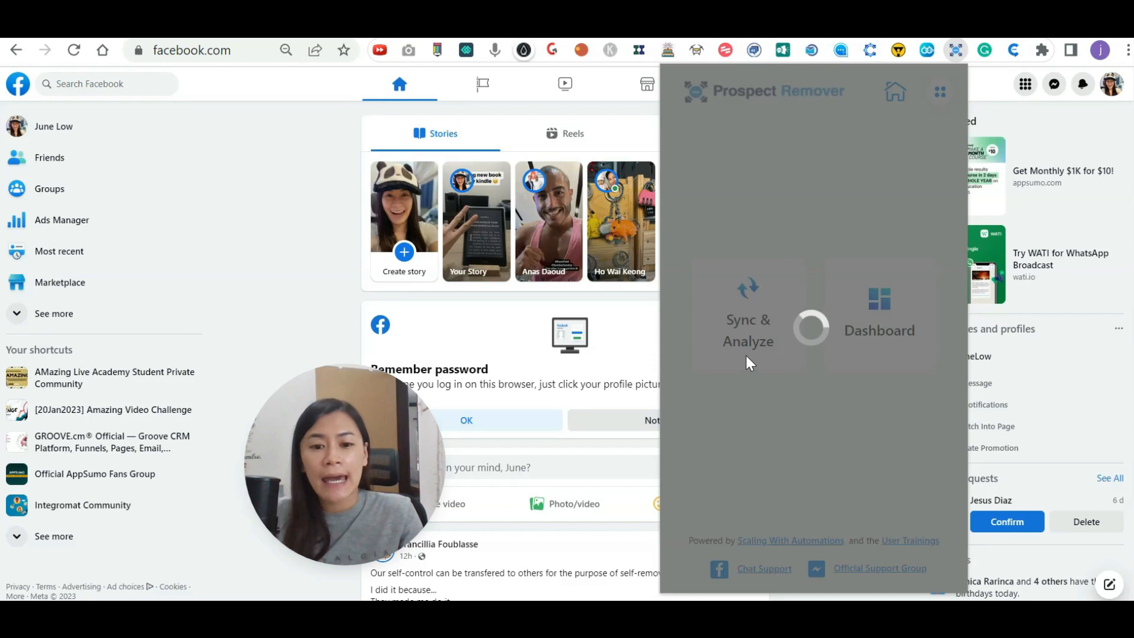
{"action": "left_click", "coordinate": [747, 310]}
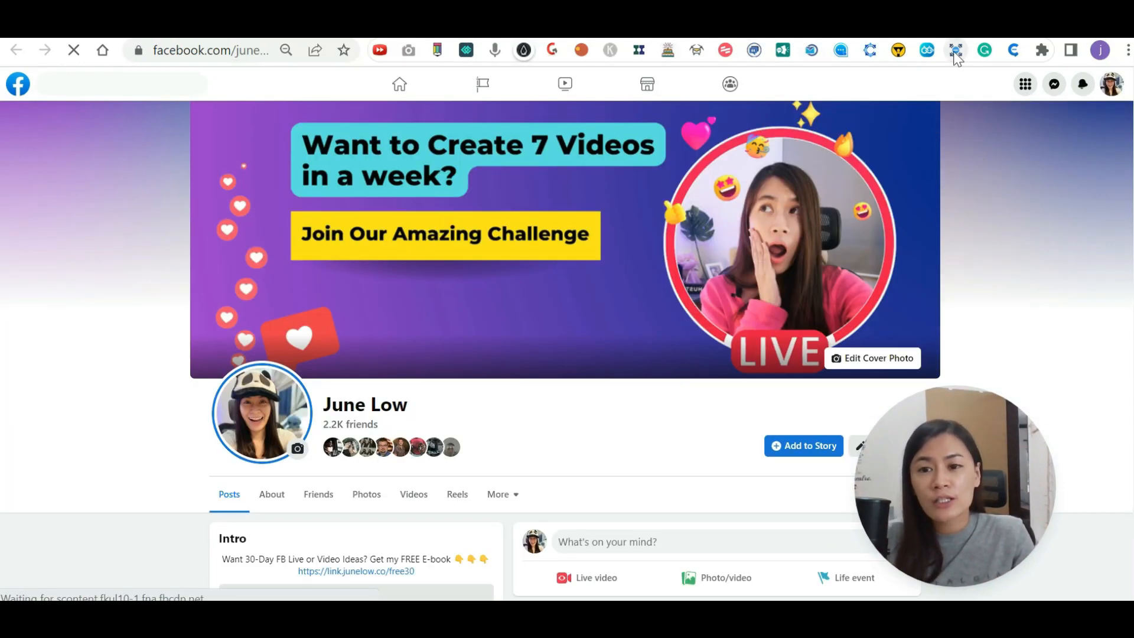
Reopen the Prospect Remover extension and bring up its friends dashboard.
{"action": "left_click", "coordinate": [955, 49]}
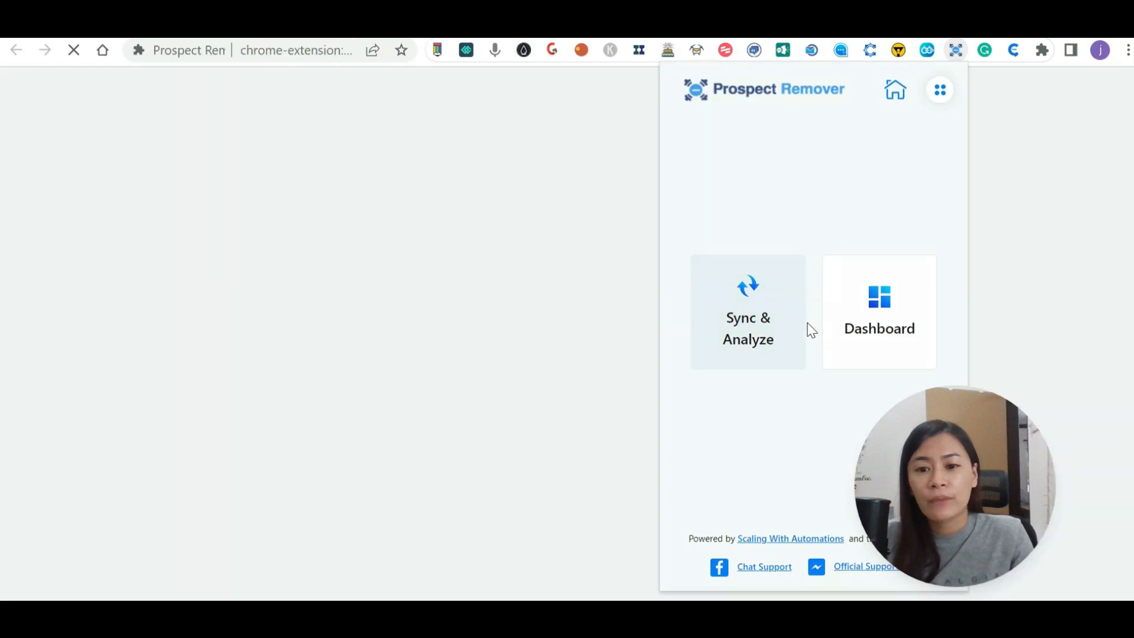
{"action": "left_click", "coordinate": [879, 311]}
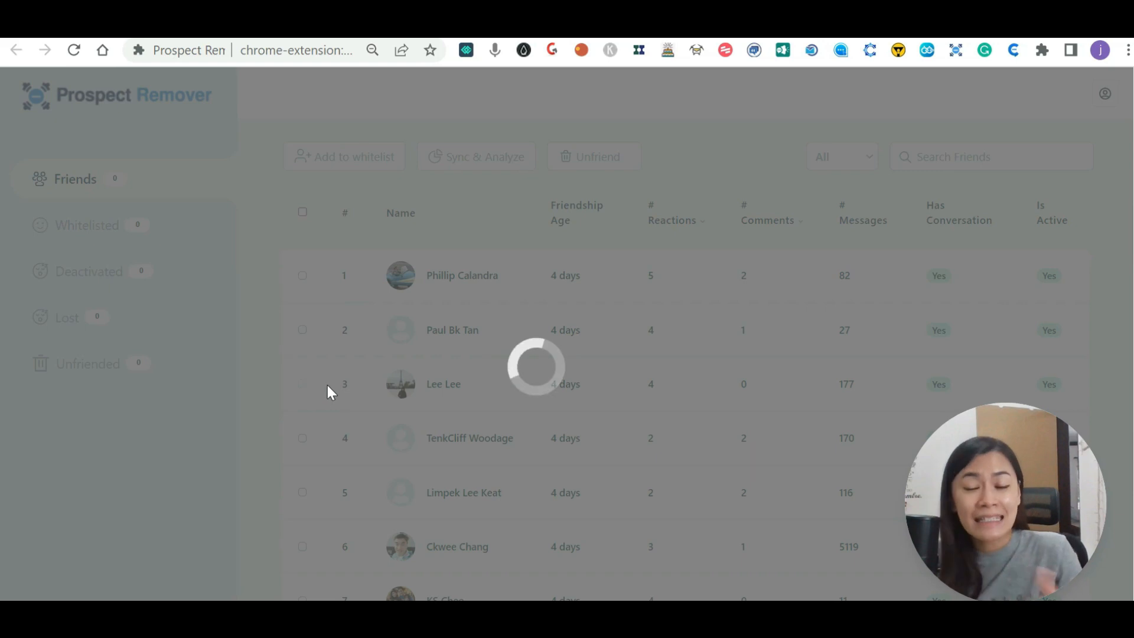
{"action": "mouse_move", "coordinate": [333, 404]}
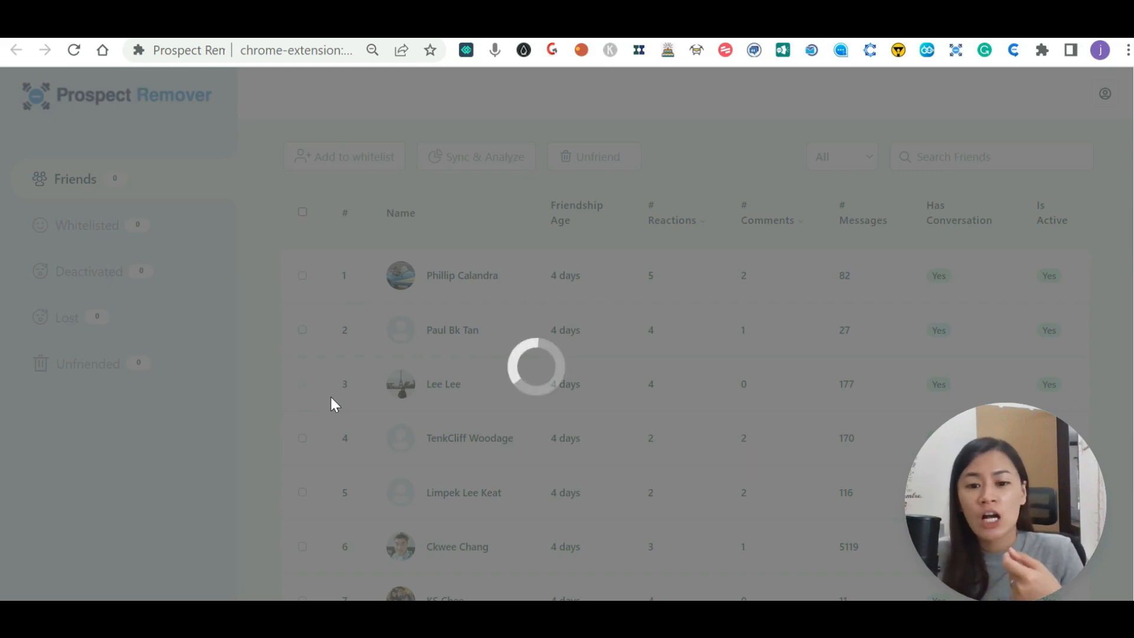
{"action": "mouse_move", "coordinate": [400, 466]}
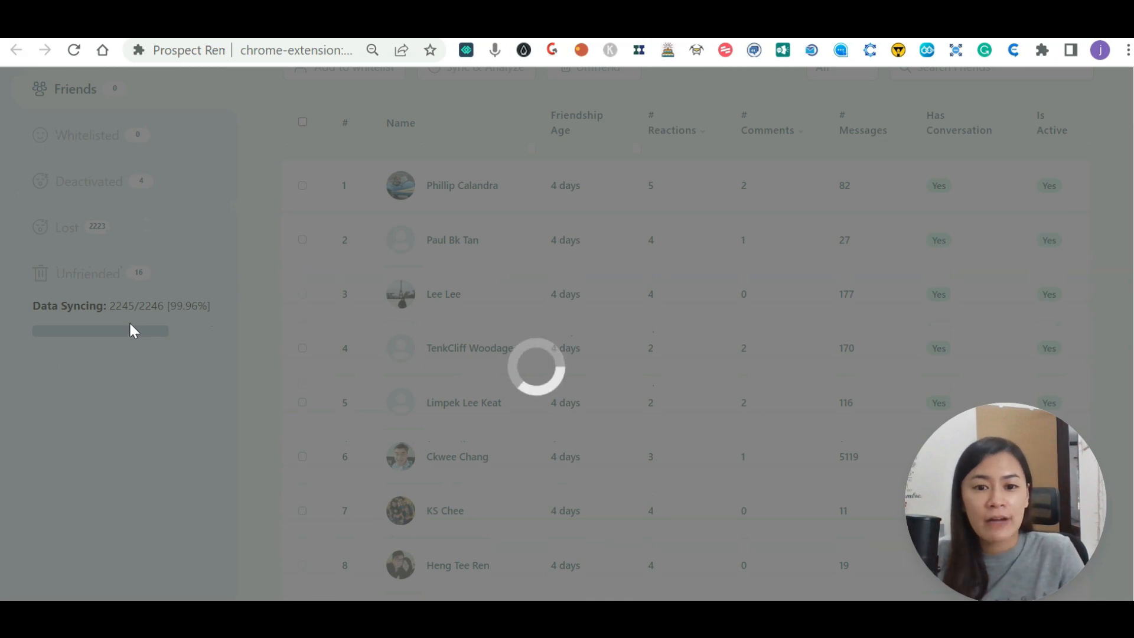
{"action": "mouse_move", "coordinate": [137, 339]}
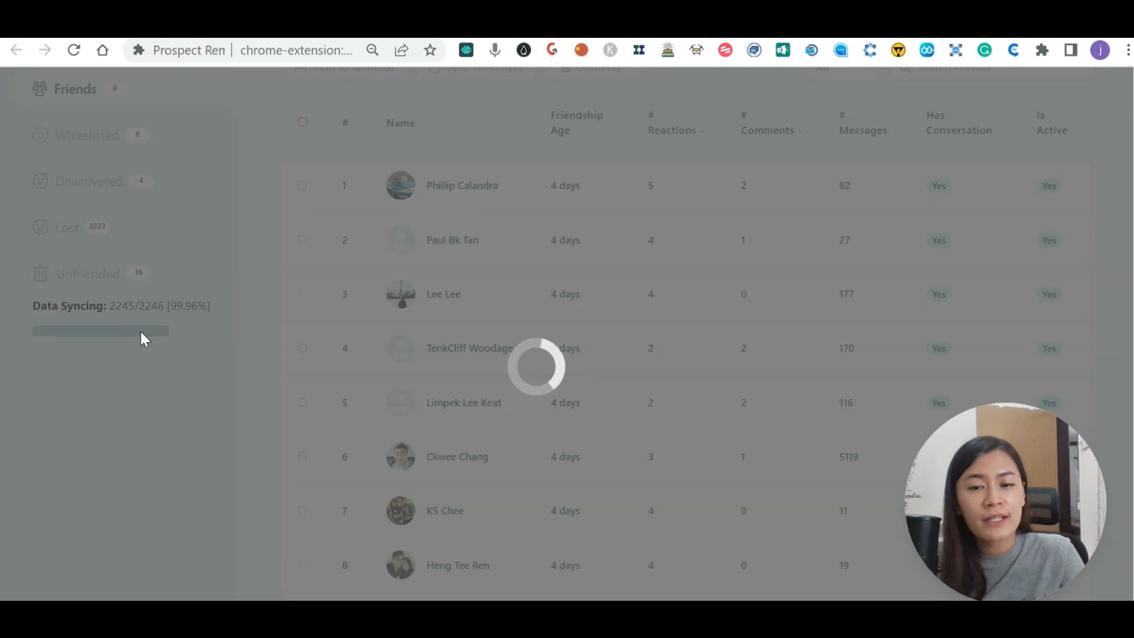
{"action": "mouse_move", "coordinate": [182, 335]}
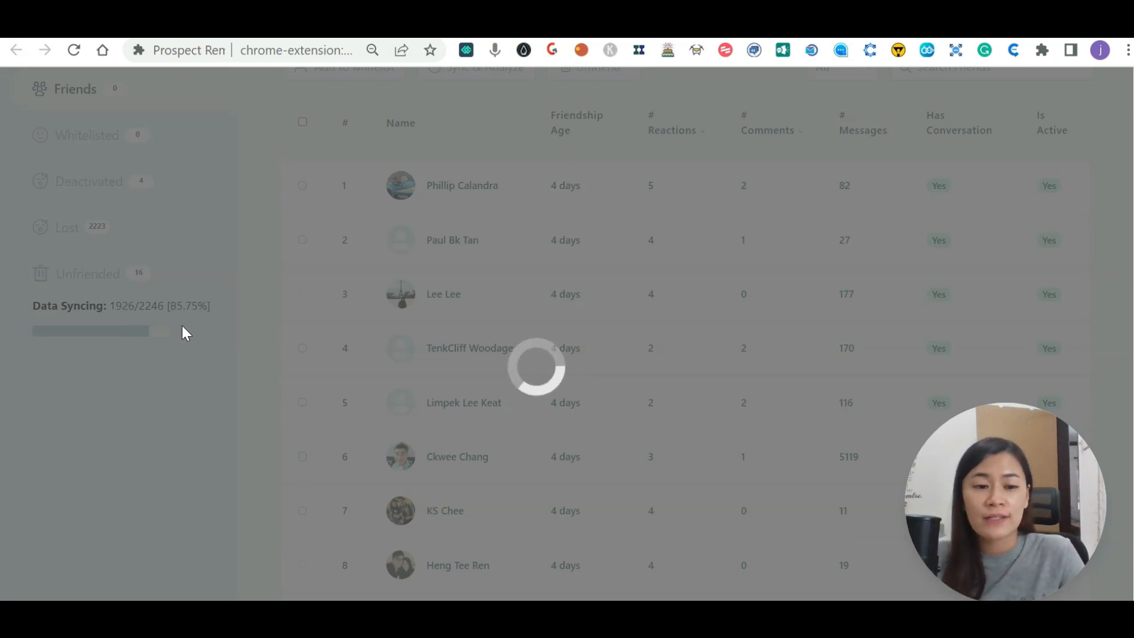
{"action": "mouse_move", "coordinate": [245, 333]}
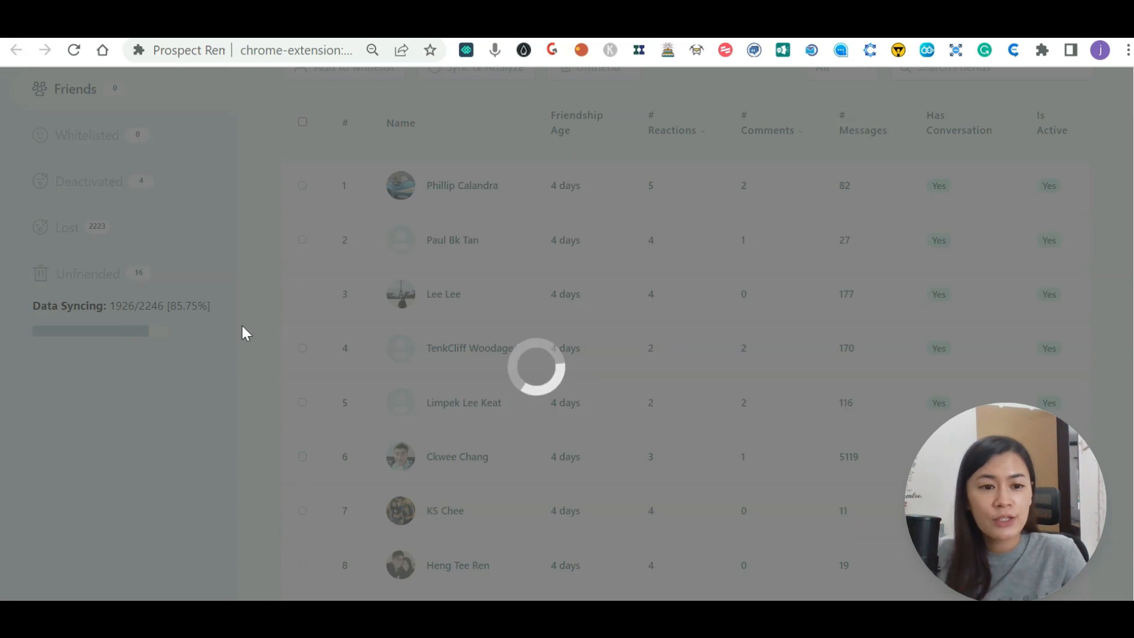
{"action": "mouse_move", "coordinate": [382, 555]}
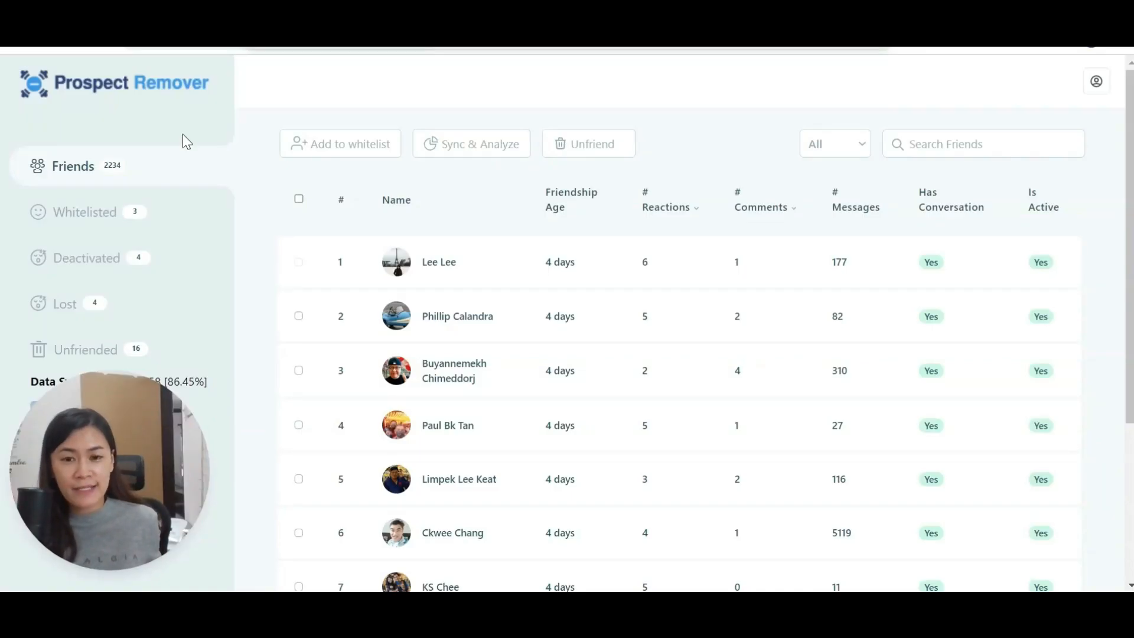
{"action": "mouse_move", "coordinate": [762, 434]}
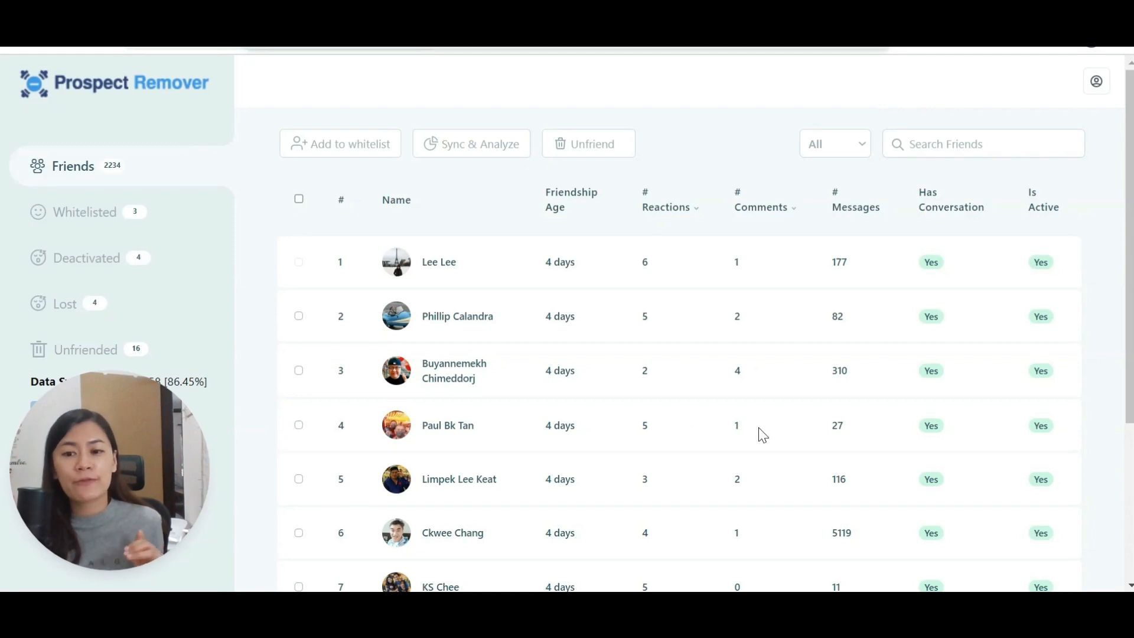
{"action": "mouse_move", "coordinate": [557, 214]}
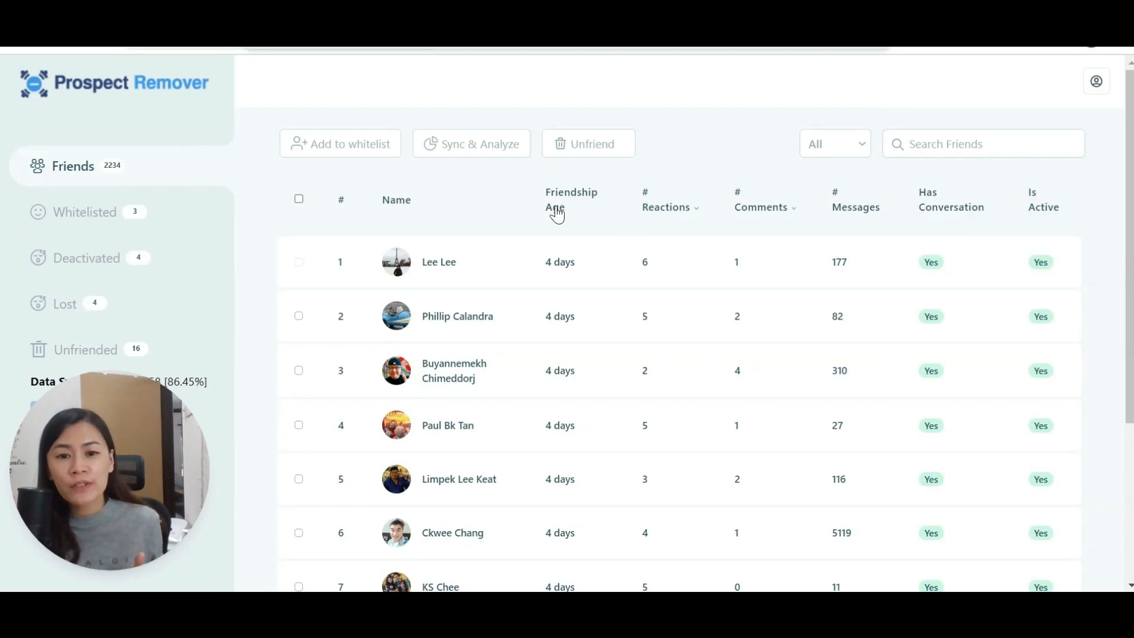
{"action": "mouse_move", "coordinate": [631, 352]}
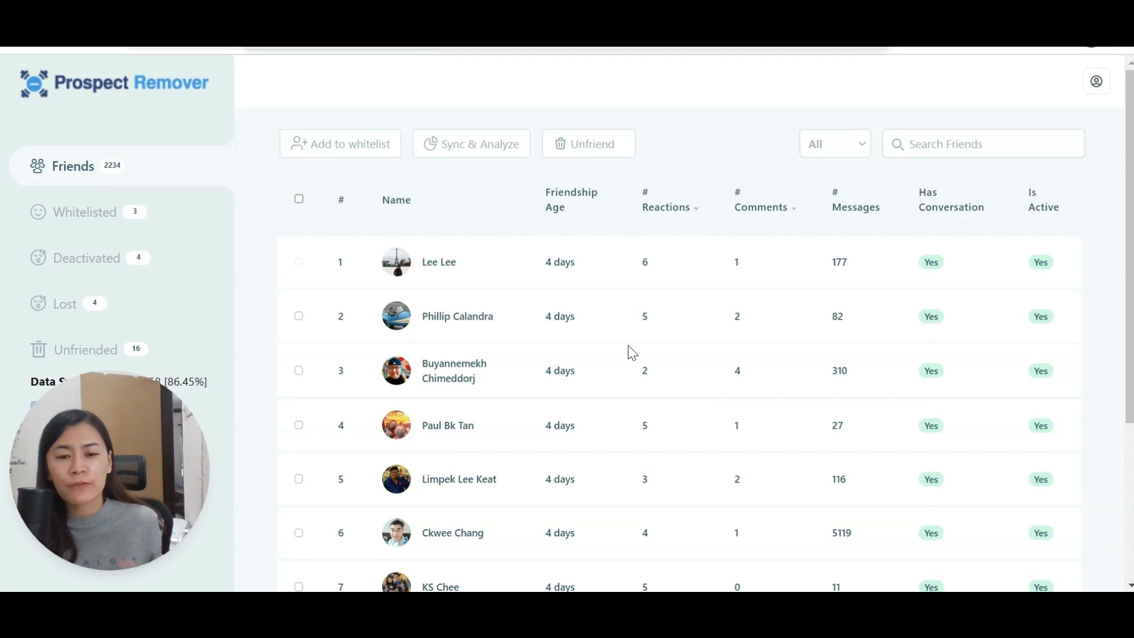
{"action": "mouse_move", "coordinate": [569, 266]}
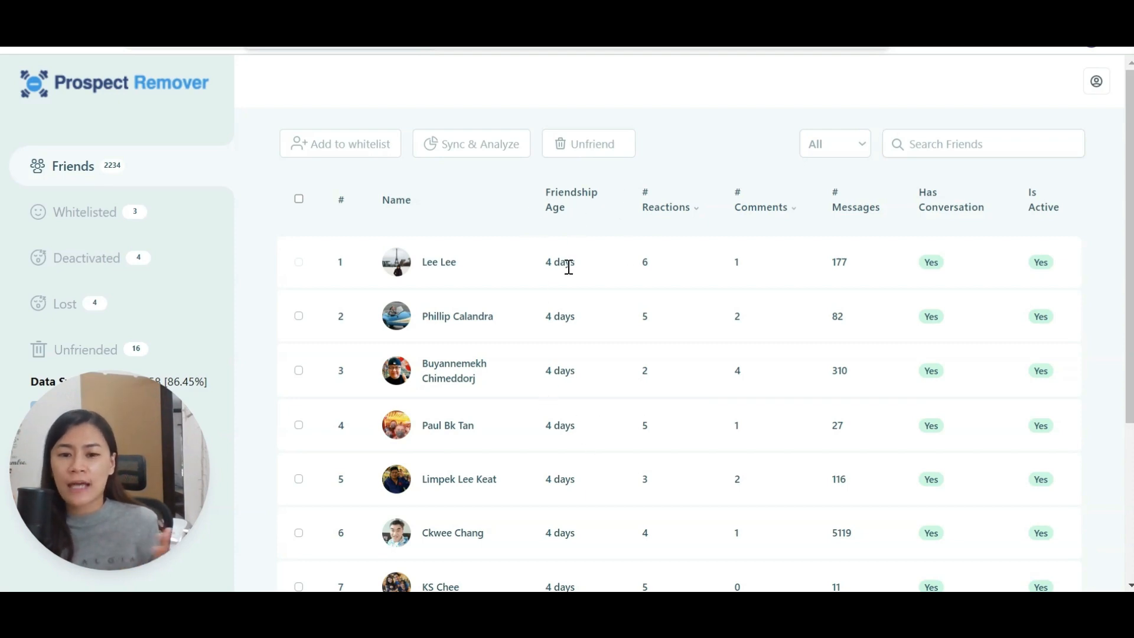
{"action": "mouse_move", "coordinate": [570, 263]}
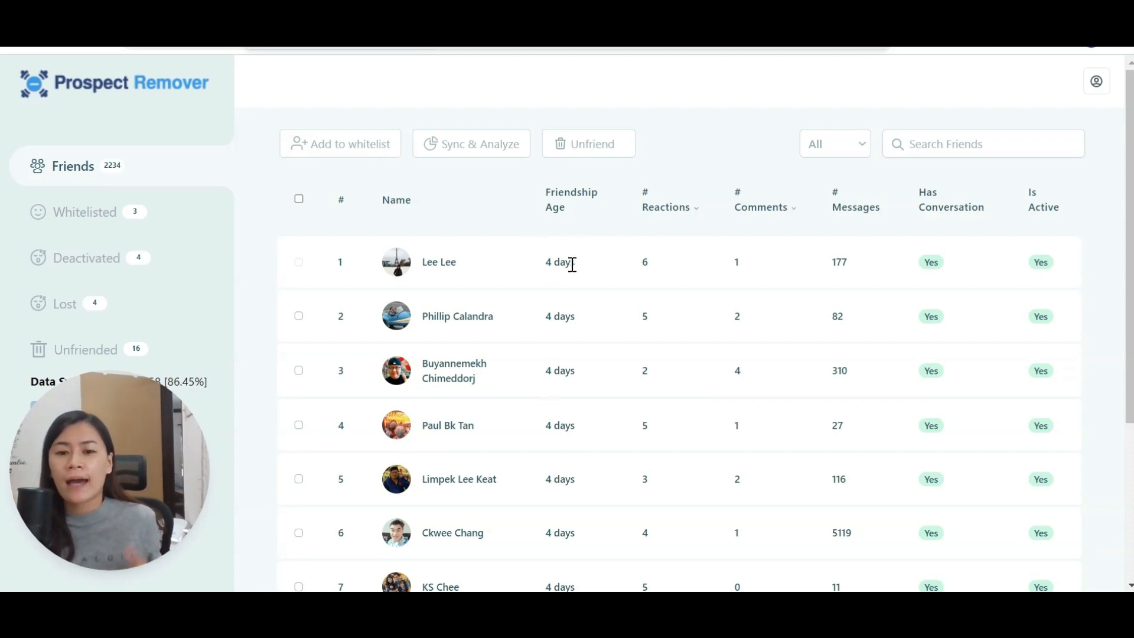
{"action": "mouse_move", "coordinate": [574, 285]}
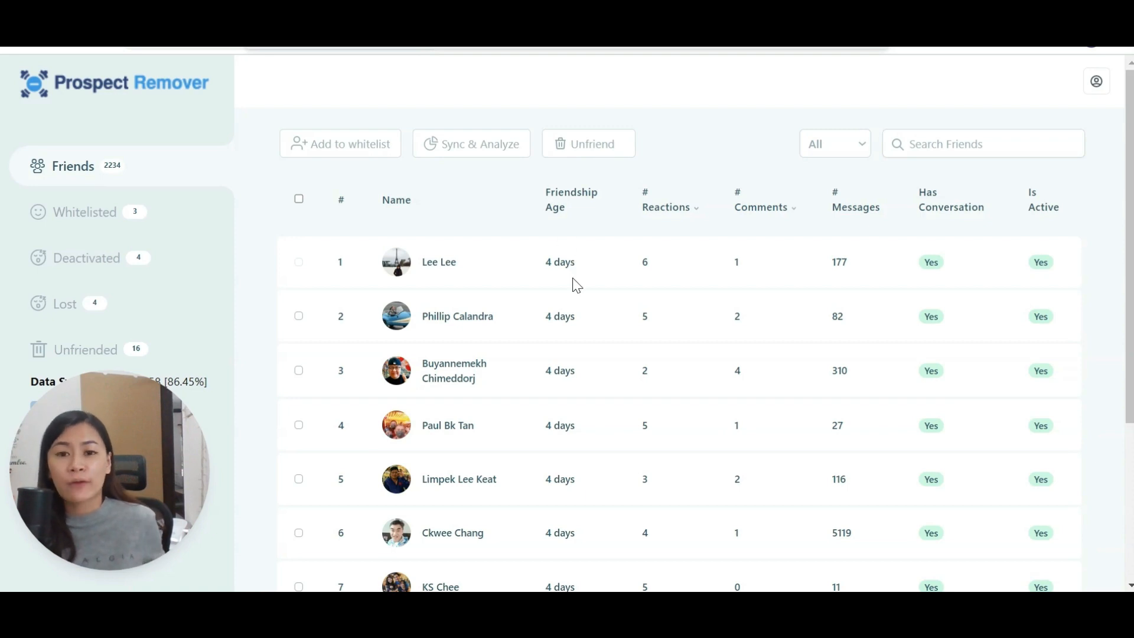
{"action": "mouse_move", "coordinate": [656, 215]}
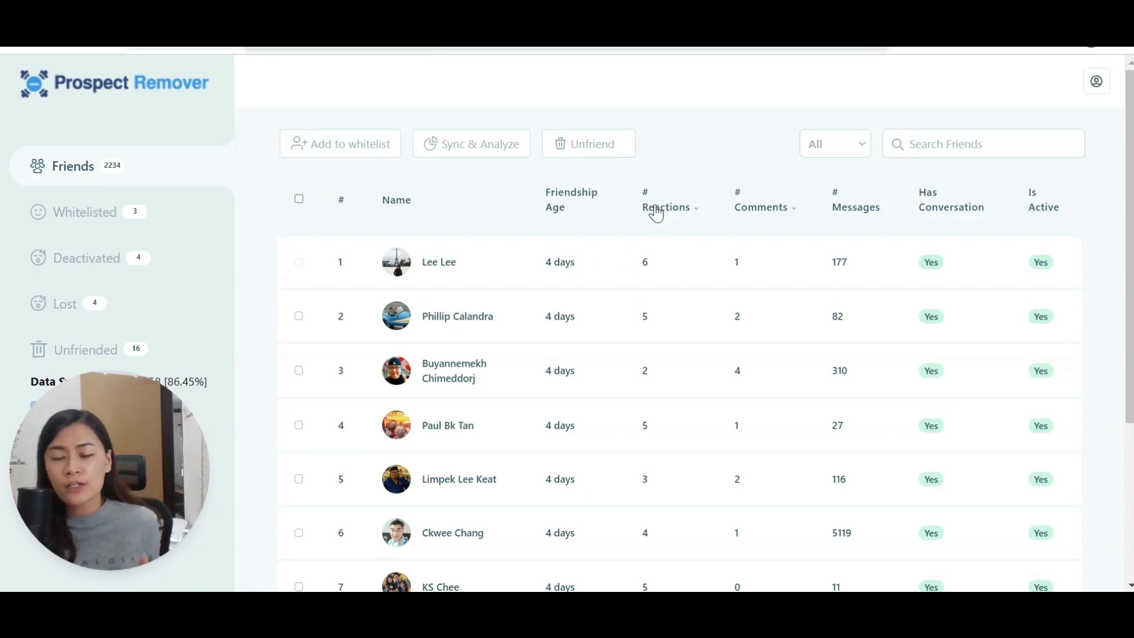
{"action": "mouse_move", "coordinate": [860, 218]}
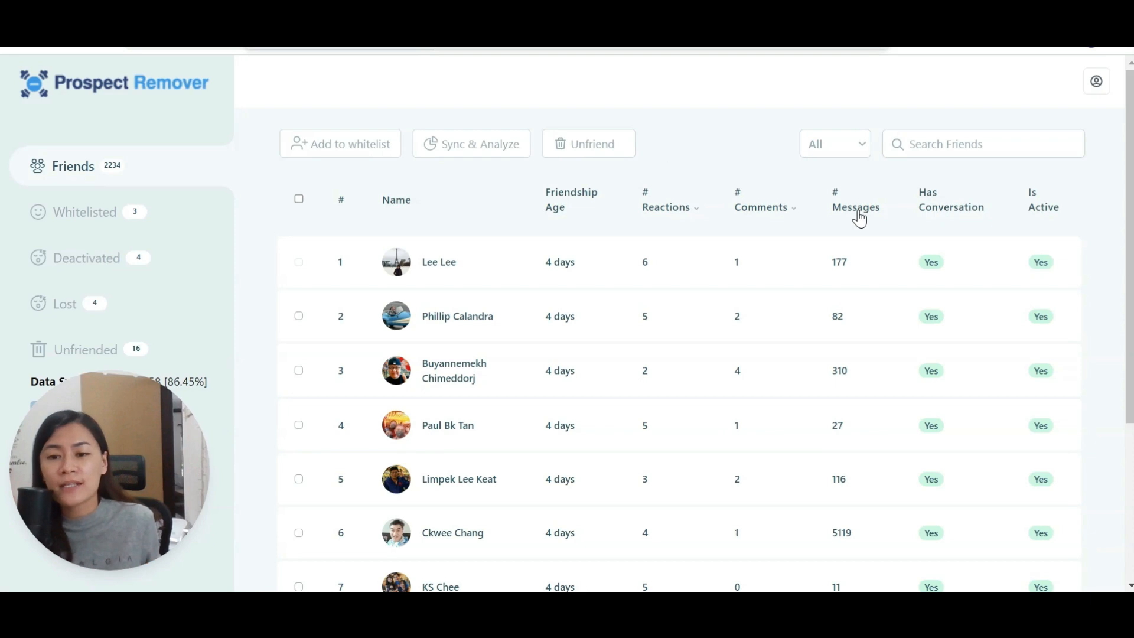
{"action": "mouse_move", "coordinate": [855, 207]}
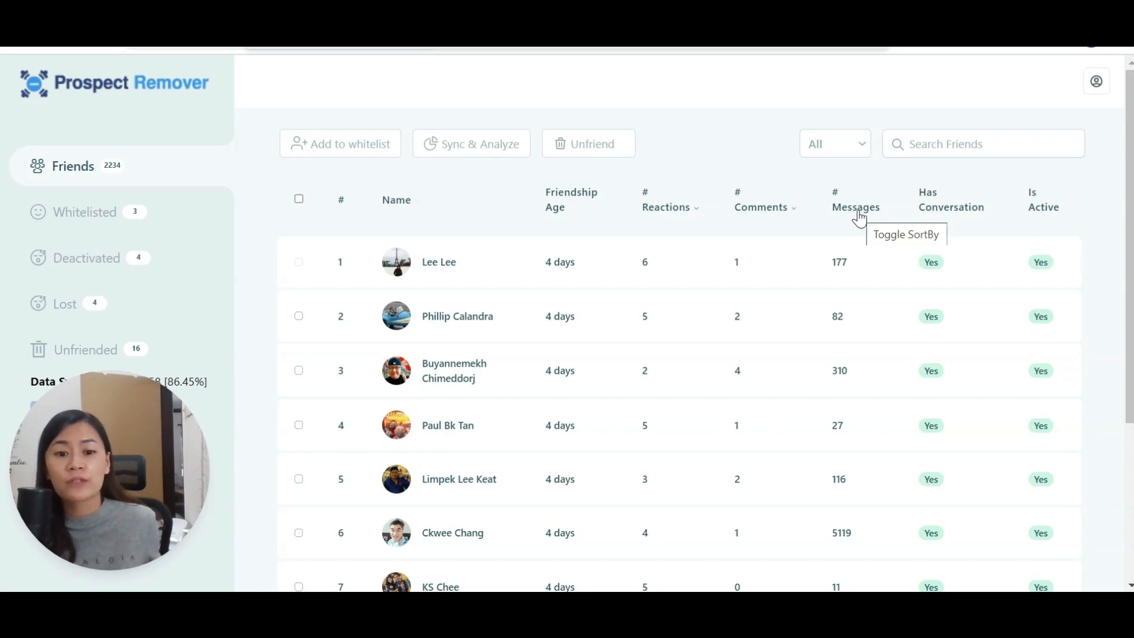
{"action": "mouse_move", "coordinate": [929, 214]}
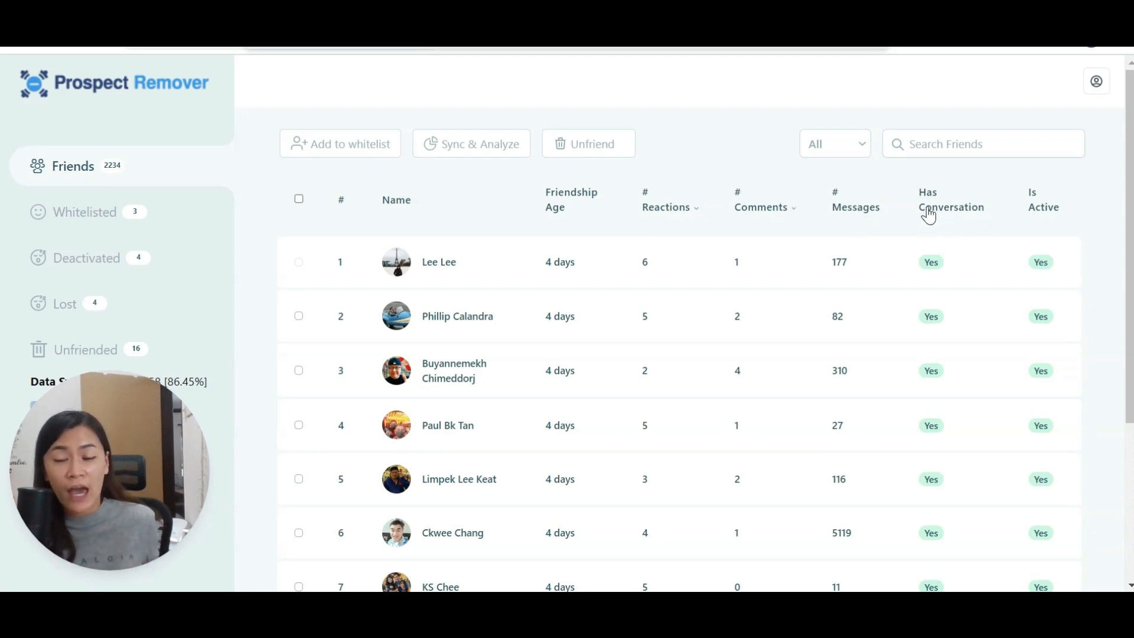
{"action": "mouse_move", "coordinate": [1049, 225]}
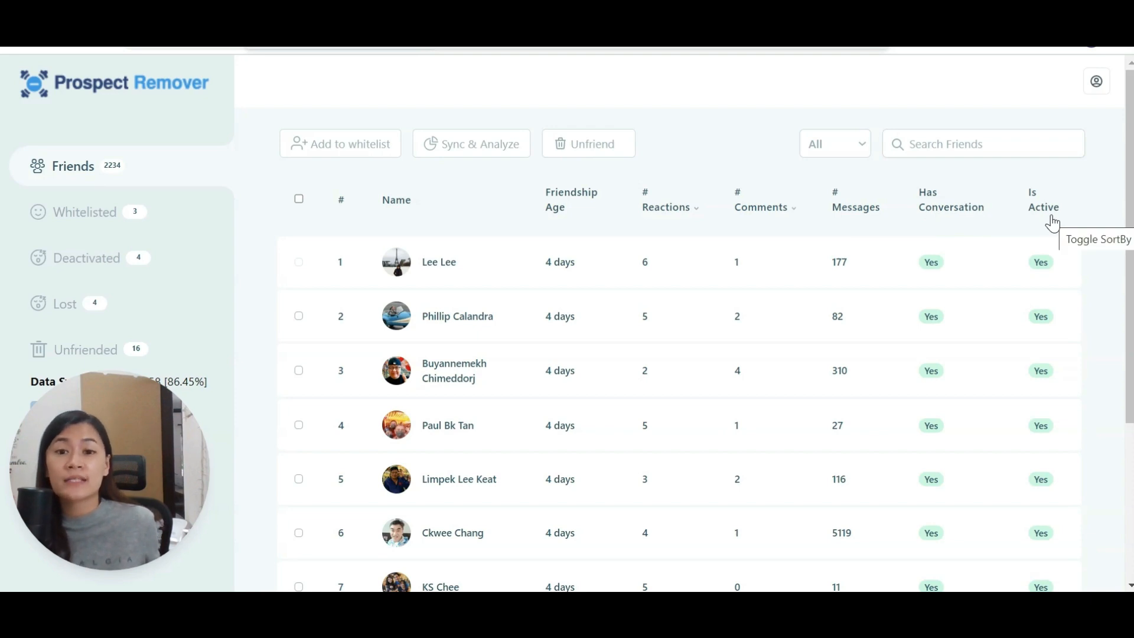
{"action": "mouse_move", "coordinate": [732, 219]}
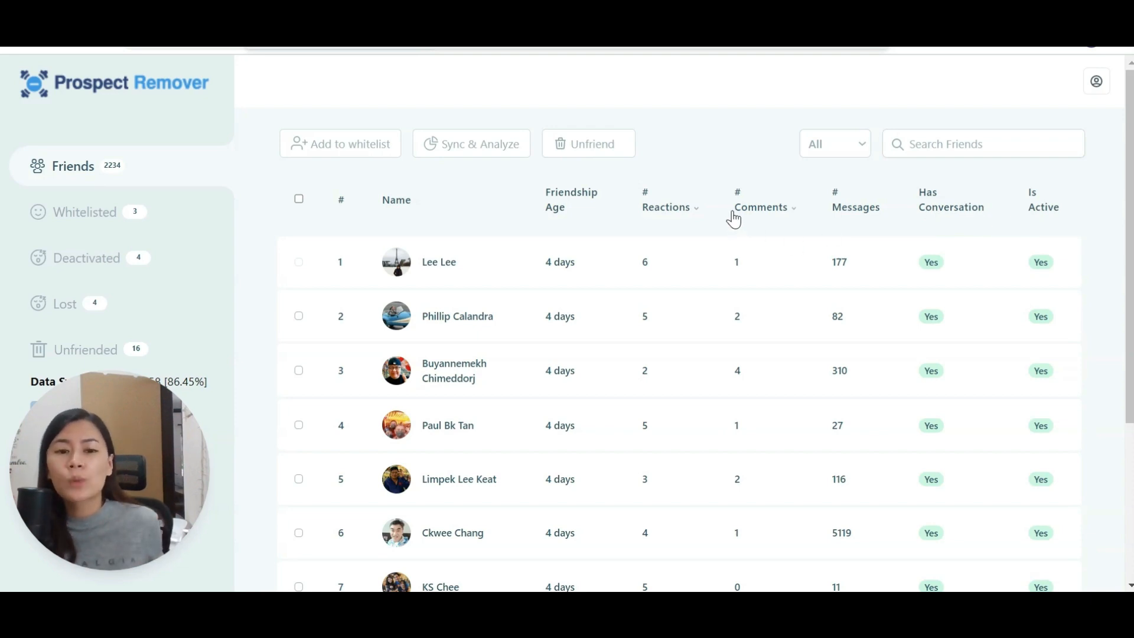
{"action": "mouse_move", "coordinate": [733, 218]}
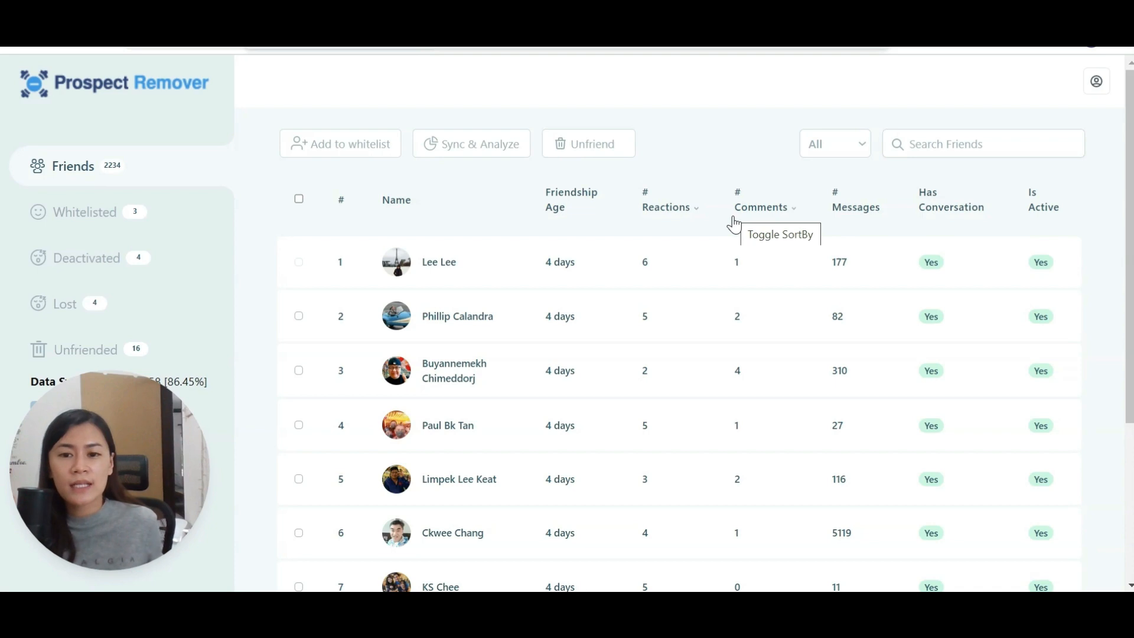
{"action": "mouse_move", "coordinate": [837, 210]}
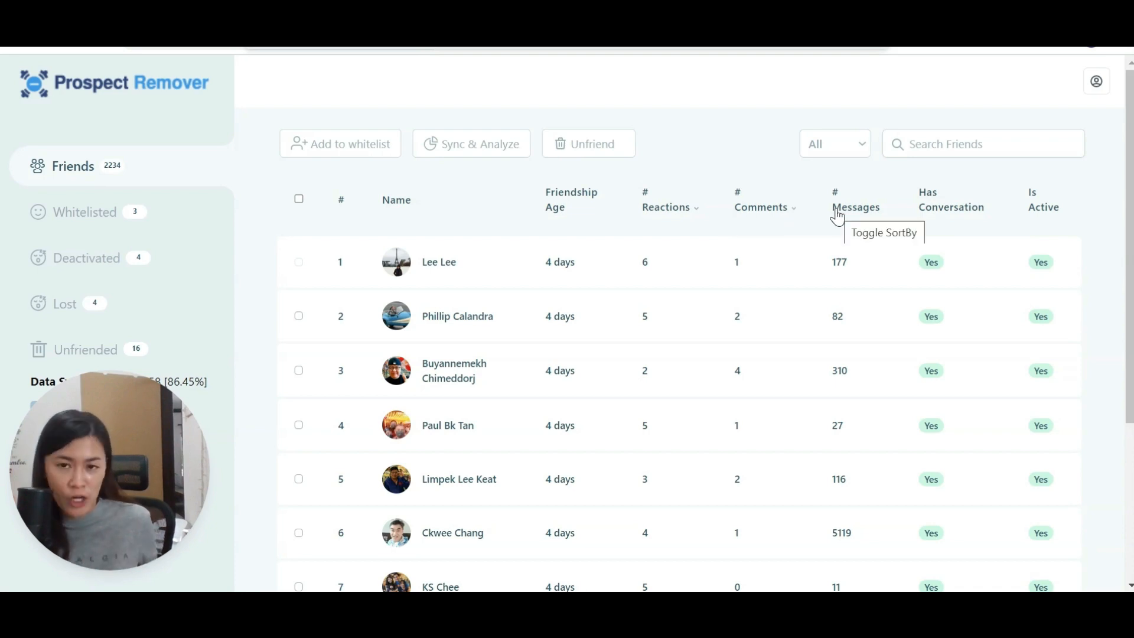
{"action": "mouse_move", "coordinate": [858, 210]}
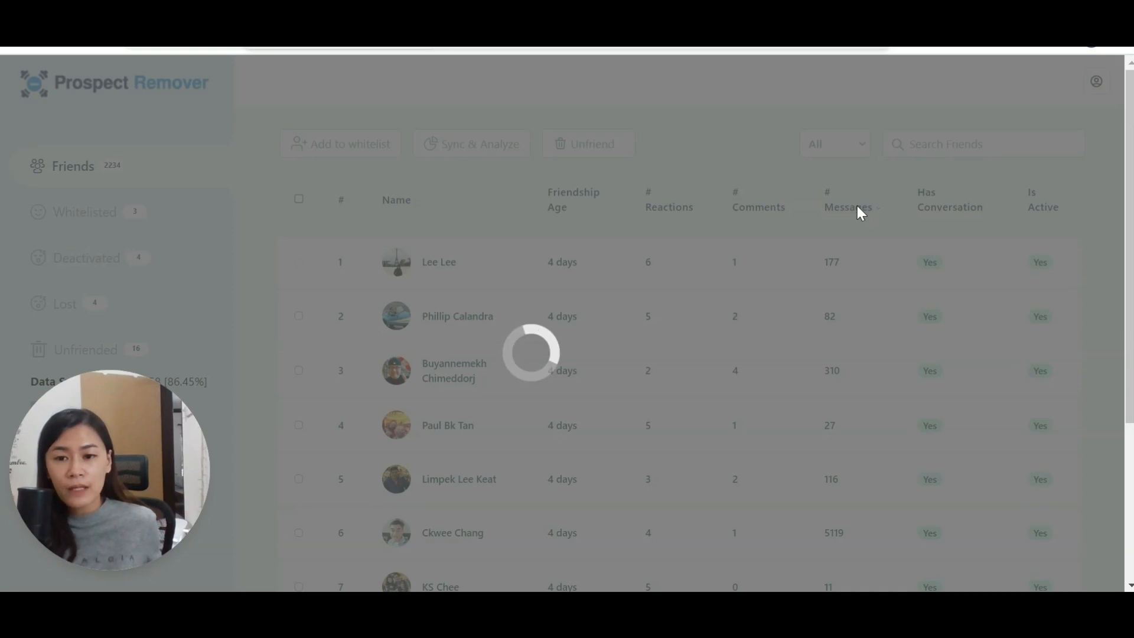
Sort the friends list ascending by # Messages so zero-message, no-conversation friends come first.
{"action": "left_click", "coordinate": [846, 200]}
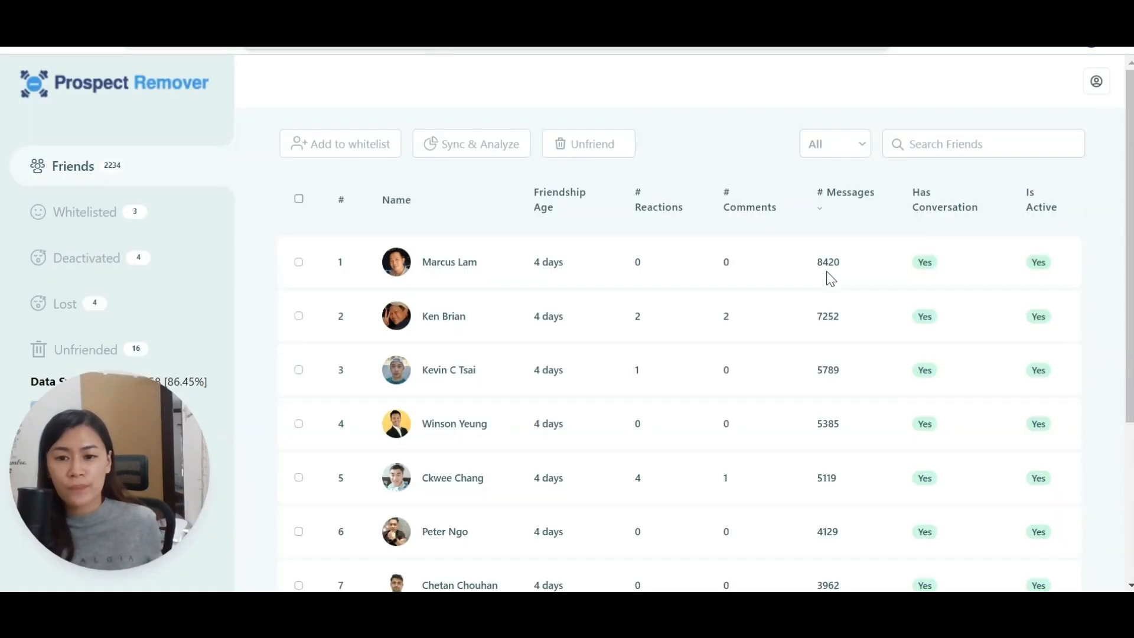
{"action": "mouse_move", "coordinate": [812, 275]}
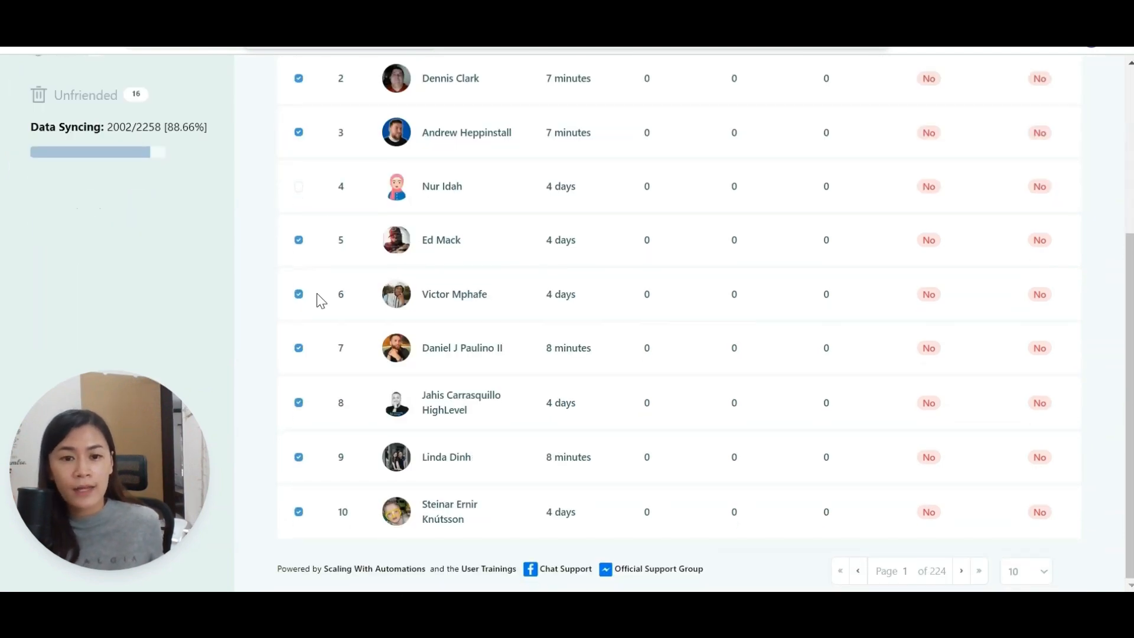
{"action": "scroll", "scroll_direction": "up", "scroll_amount": 3}
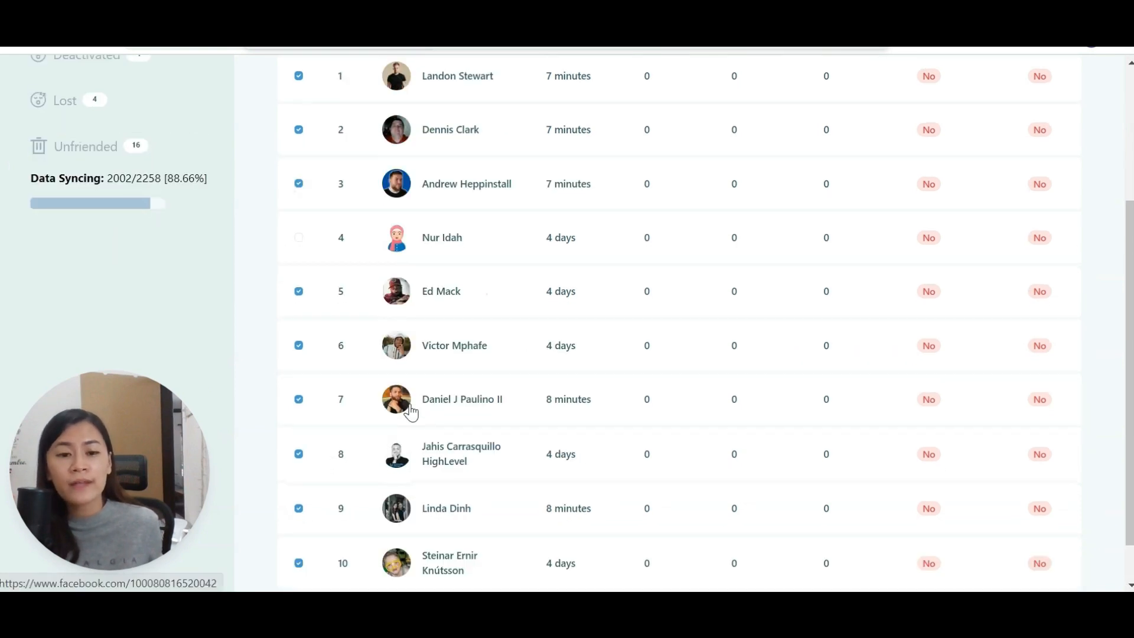
{"action": "scroll", "scroll_direction": "up", "scroll_amount": 3}
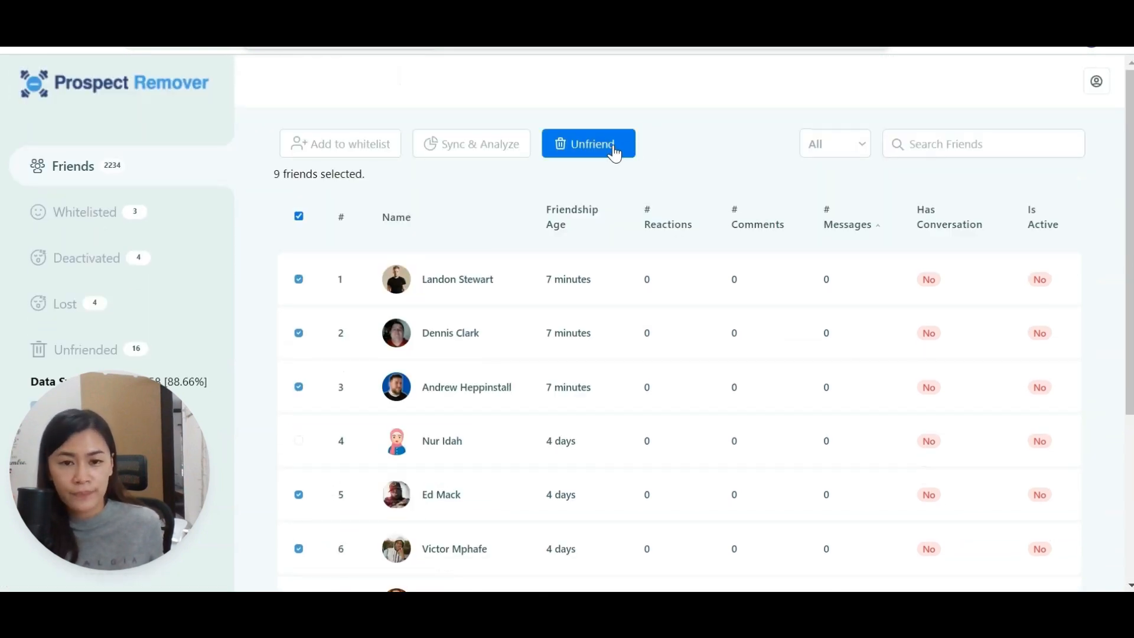
{"action": "left_click", "coordinate": [588, 143]}
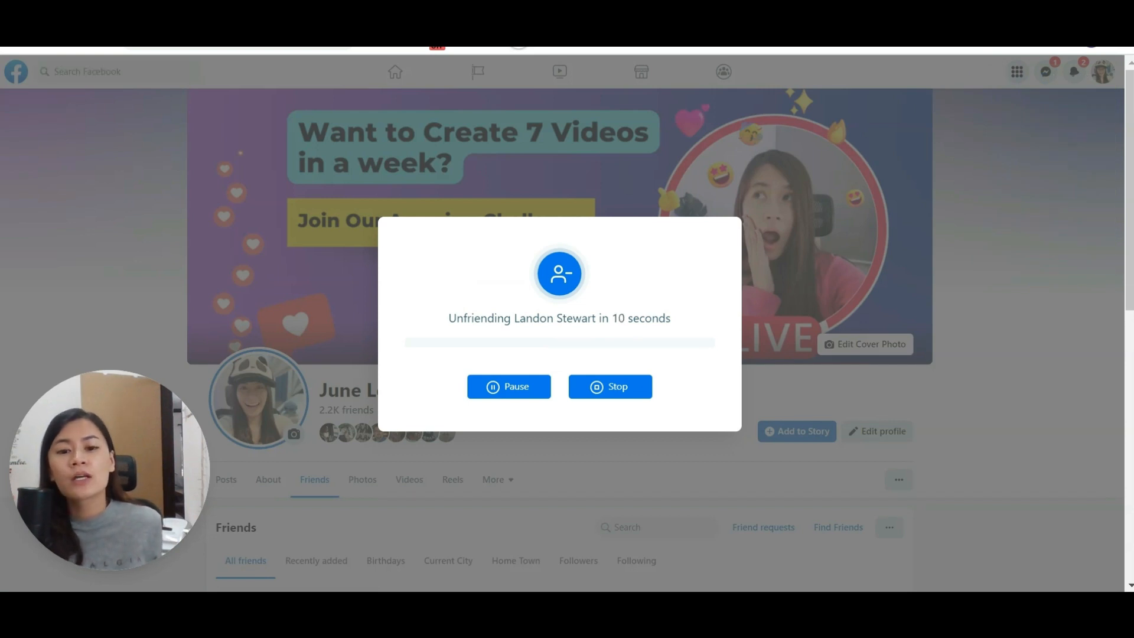
{"action": "scroll", "scroll_direction": "down", "scroll_amount": 3}
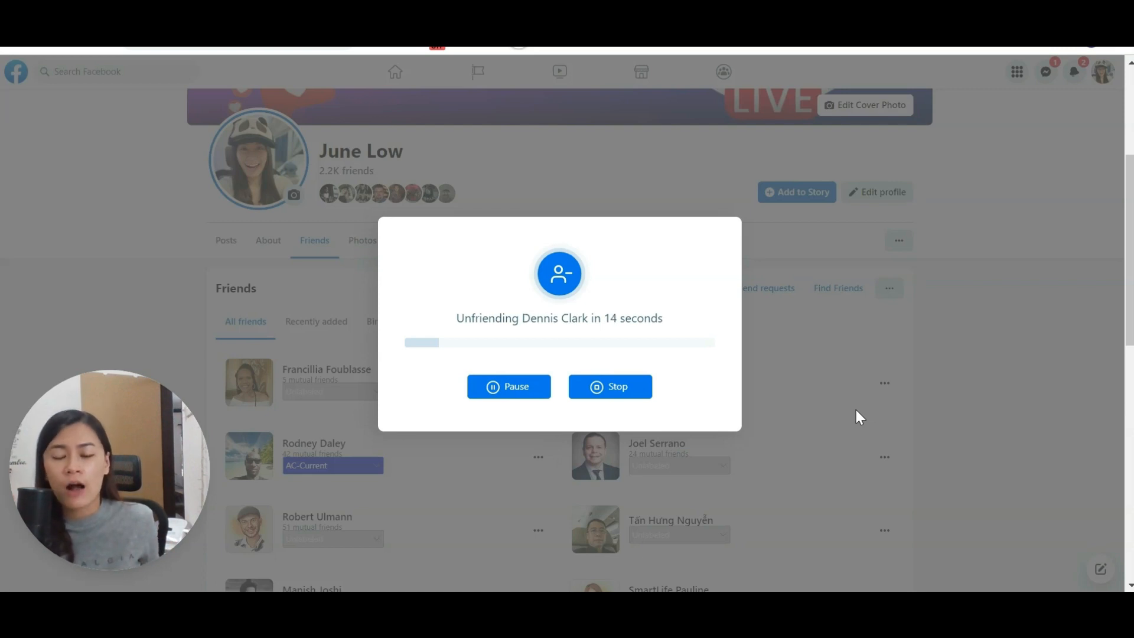
{"action": "mouse_move", "coordinate": [787, 332]}
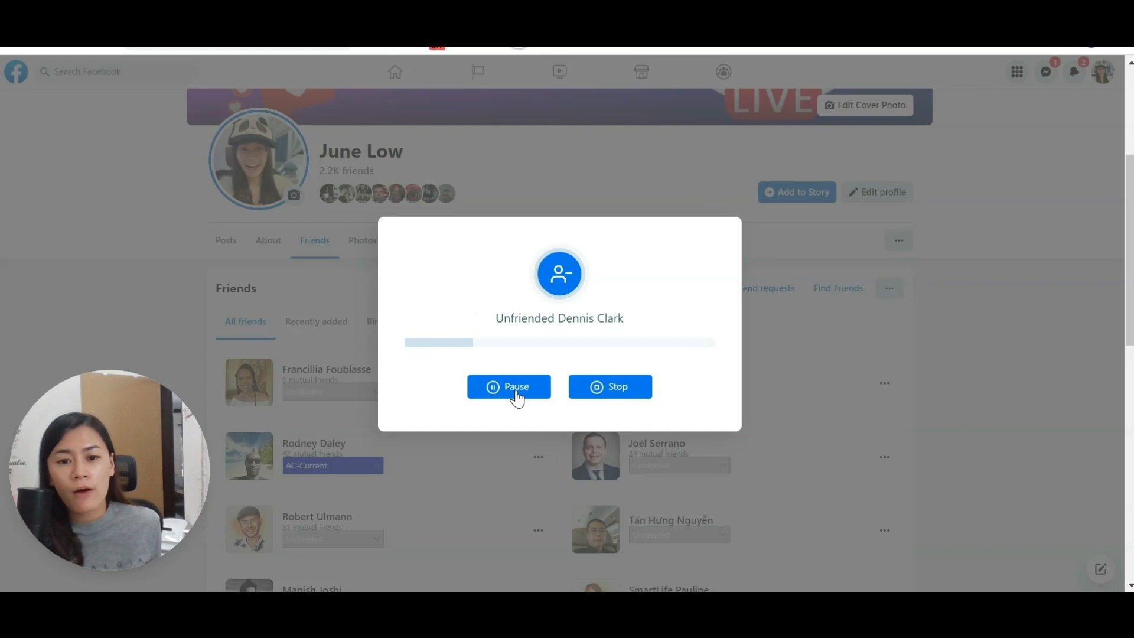
{"action": "left_click", "coordinate": [508, 386]}
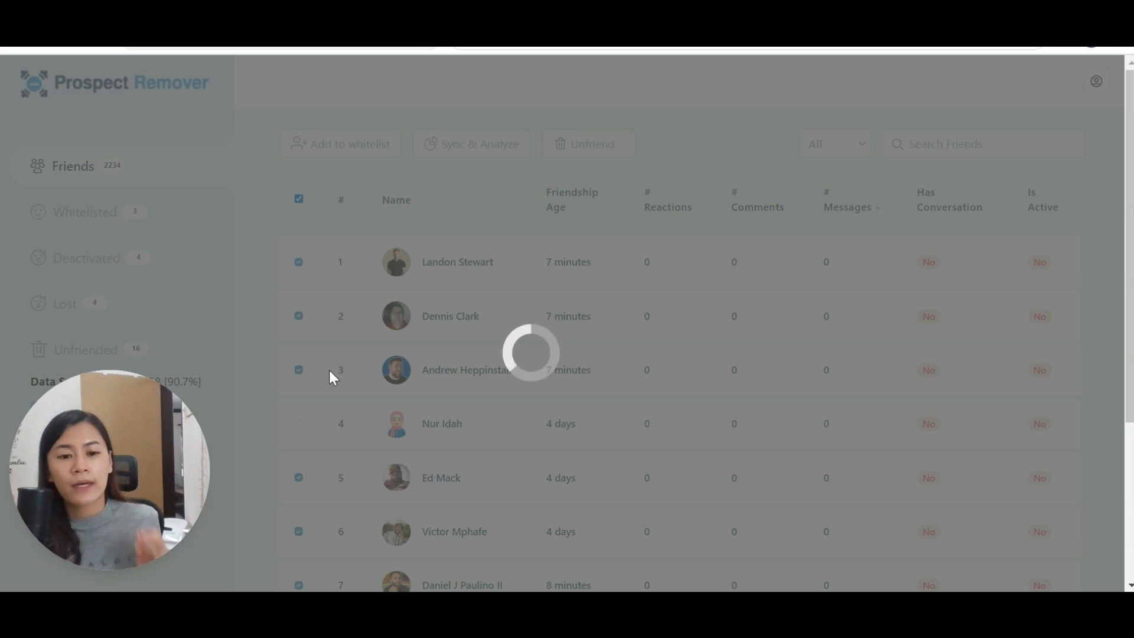
{"action": "mouse_move", "coordinate": [363, 340]}
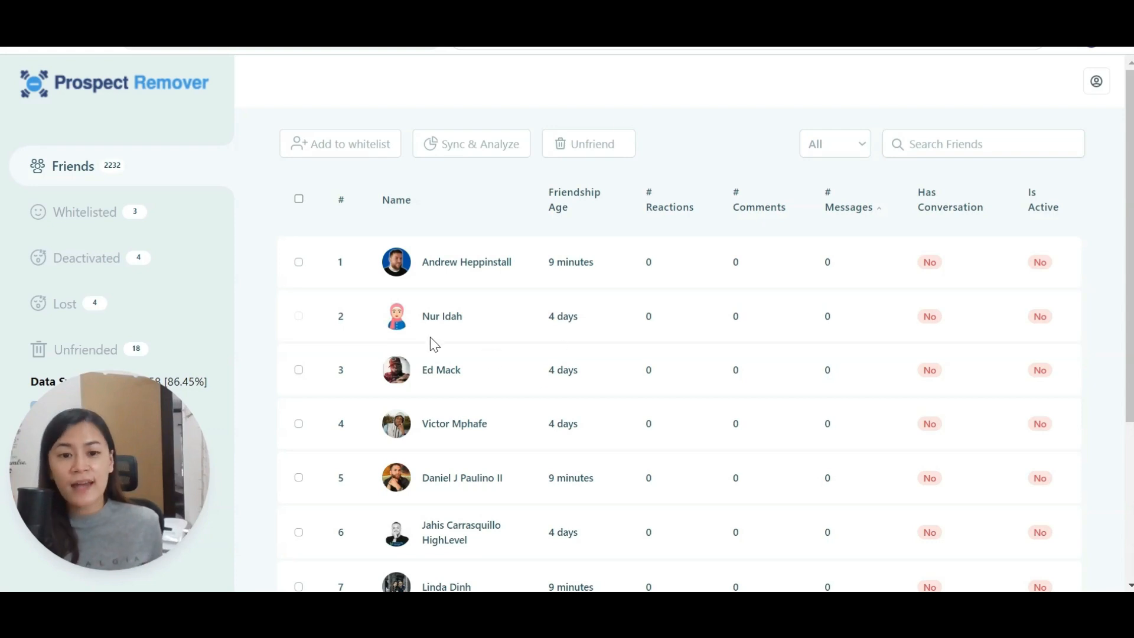
{"action": "mouse_move", "coordinate": [466, 322]}
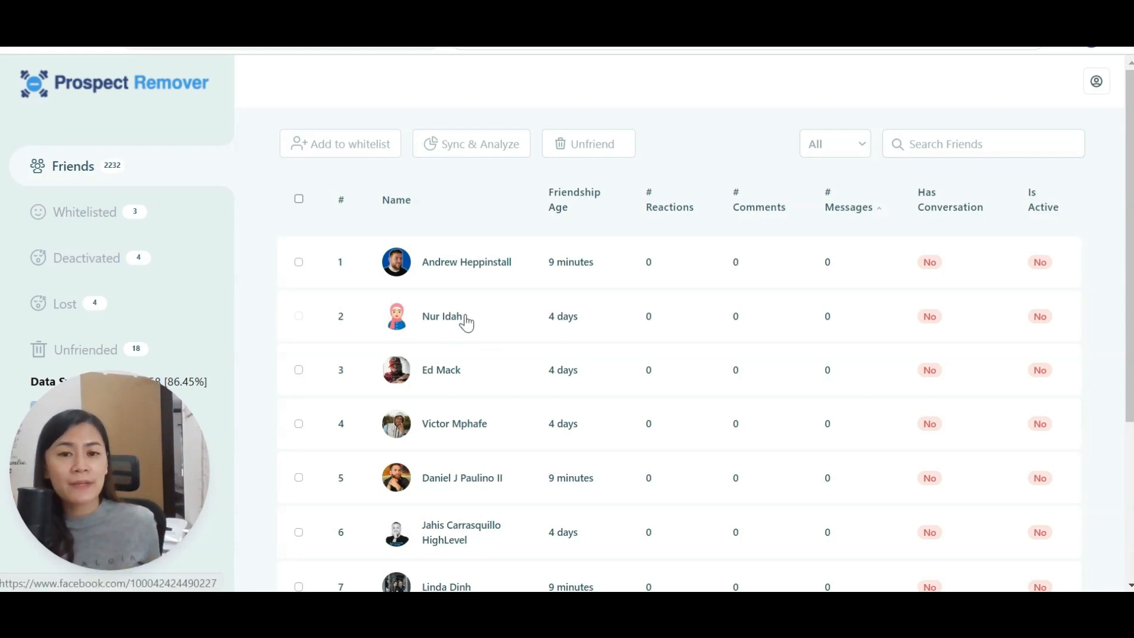
Switch from the reloaded Friends table to the Whitelisted section in the sidebar.
{"action": "left_click", "coordinate": [85, 211]}
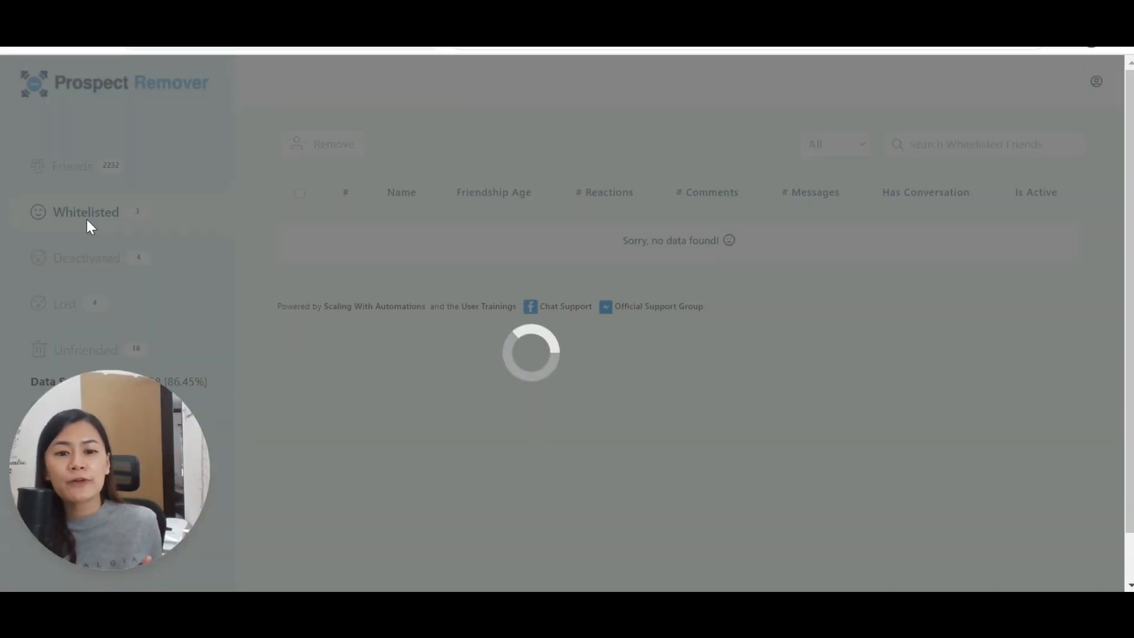
{"action": "left_click", "coordinate": [85, 211]}
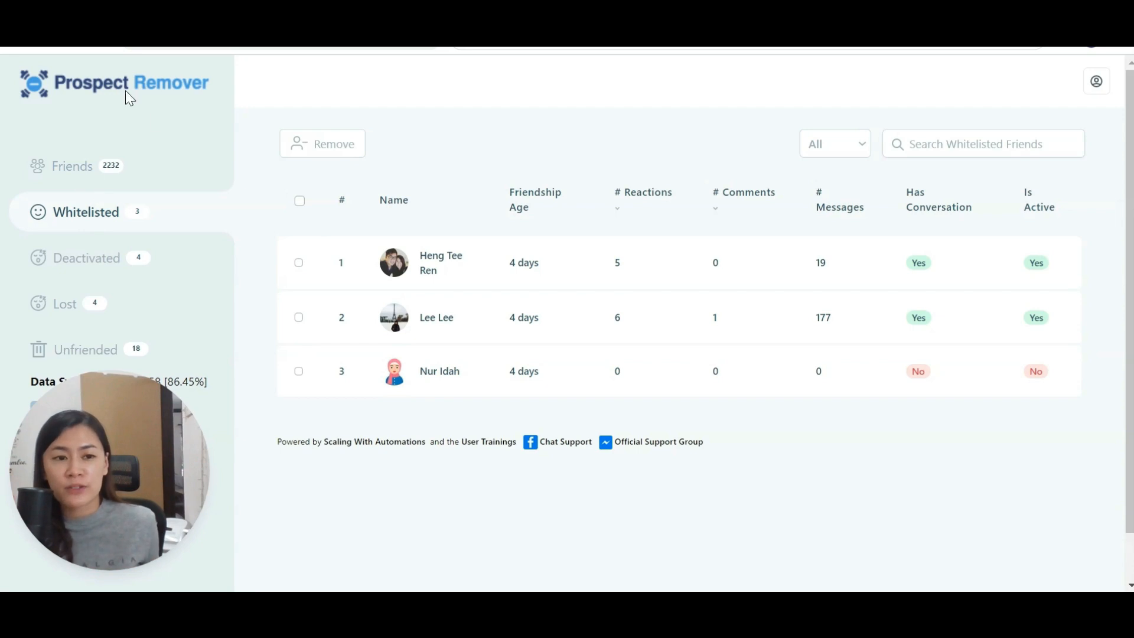
{"action": "mouse_move", "coordinate": [195, 263]}
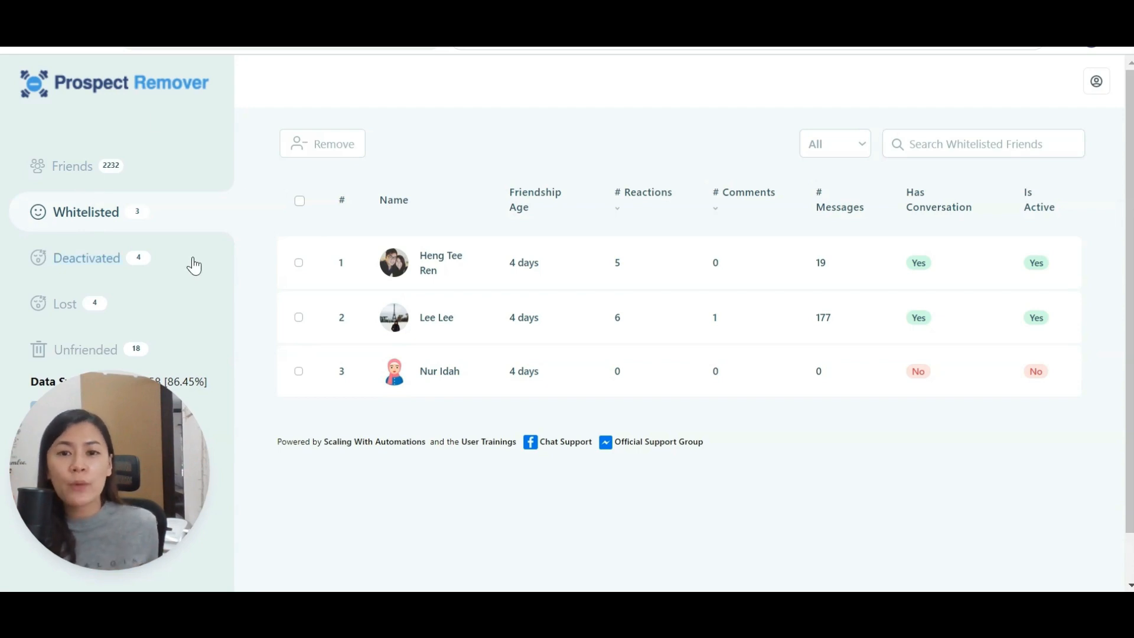
{"action": "mouse_move", "coordinate": [109, 235]}
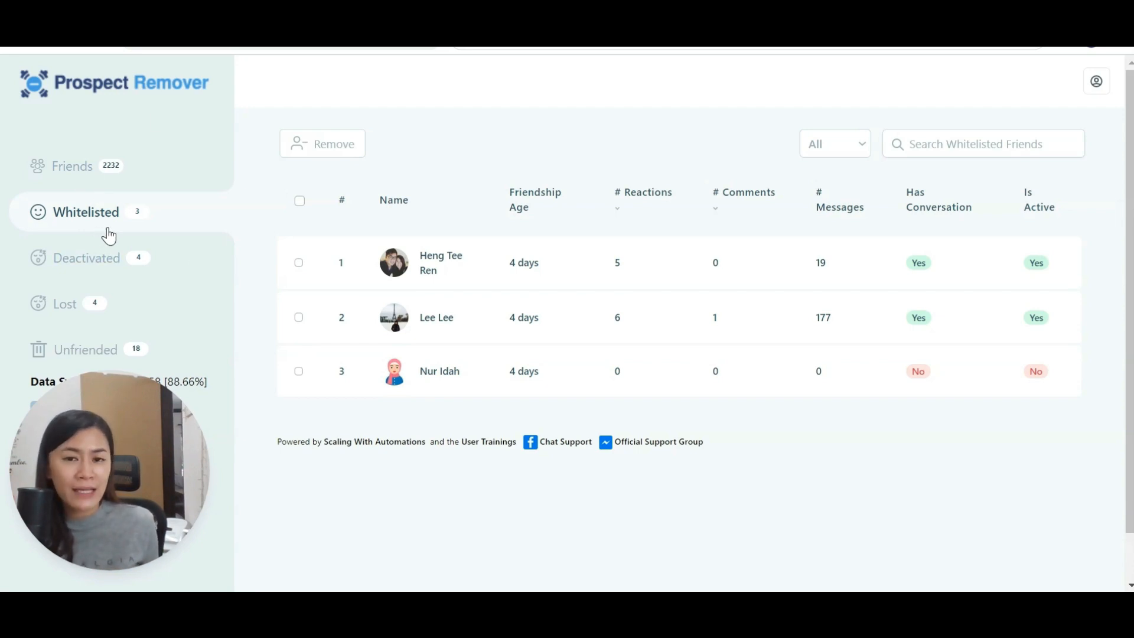
{"action": "left_click", "coordinate": [72, 165]}
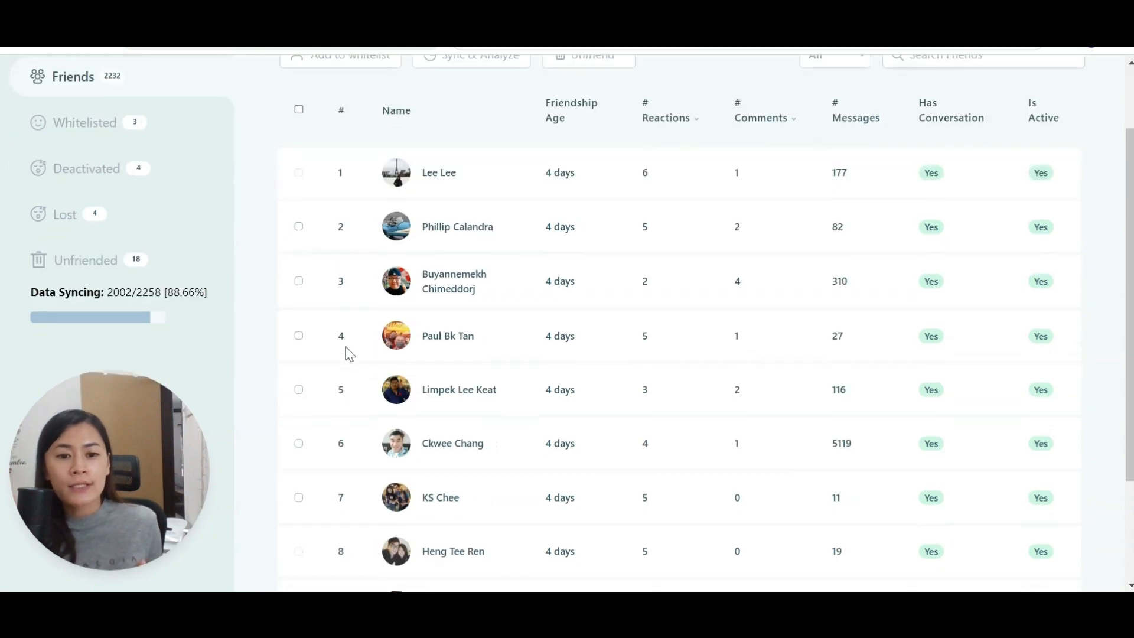
{"action": "scroll", "scroll_direction": "down", "scroll_amount": 3}
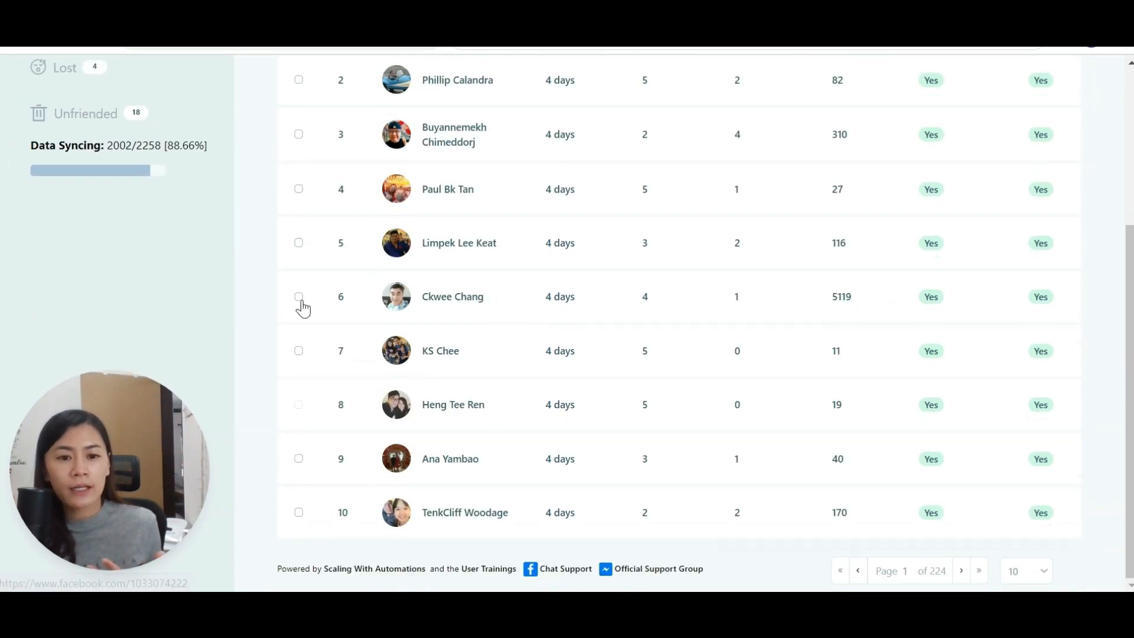
{"action": "left_click", "coordinate": [298, 297]}
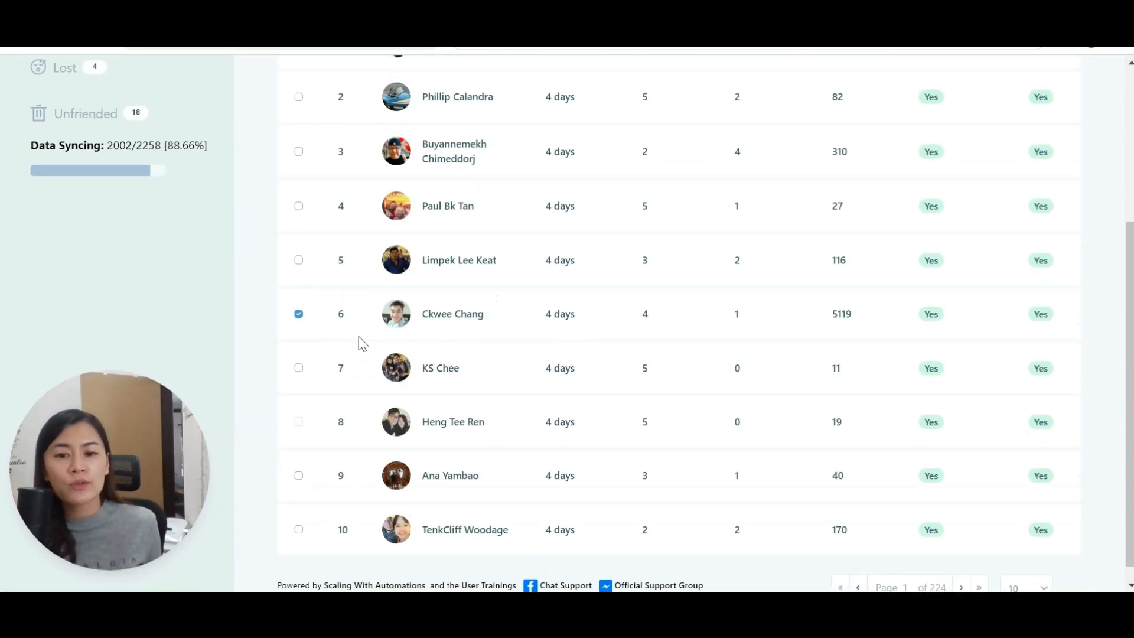
{"action": "scroll", "scroll_direction": "up", "scroll_amount": 3}
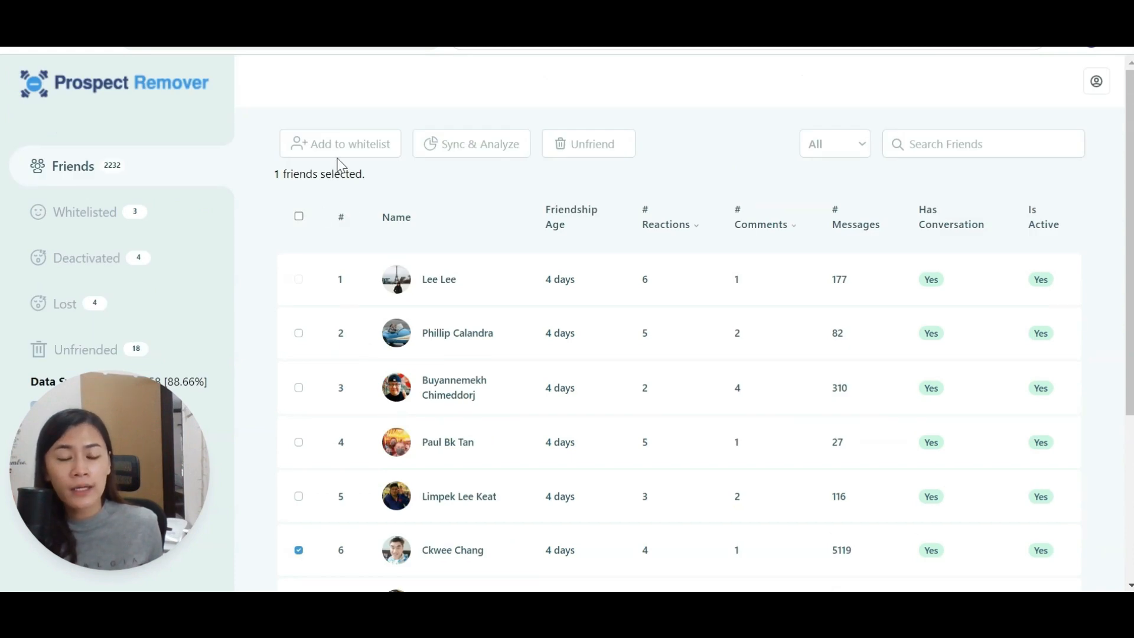
{"action": "scroll", "scroll_direction": "down", "scroll_amount": 3}
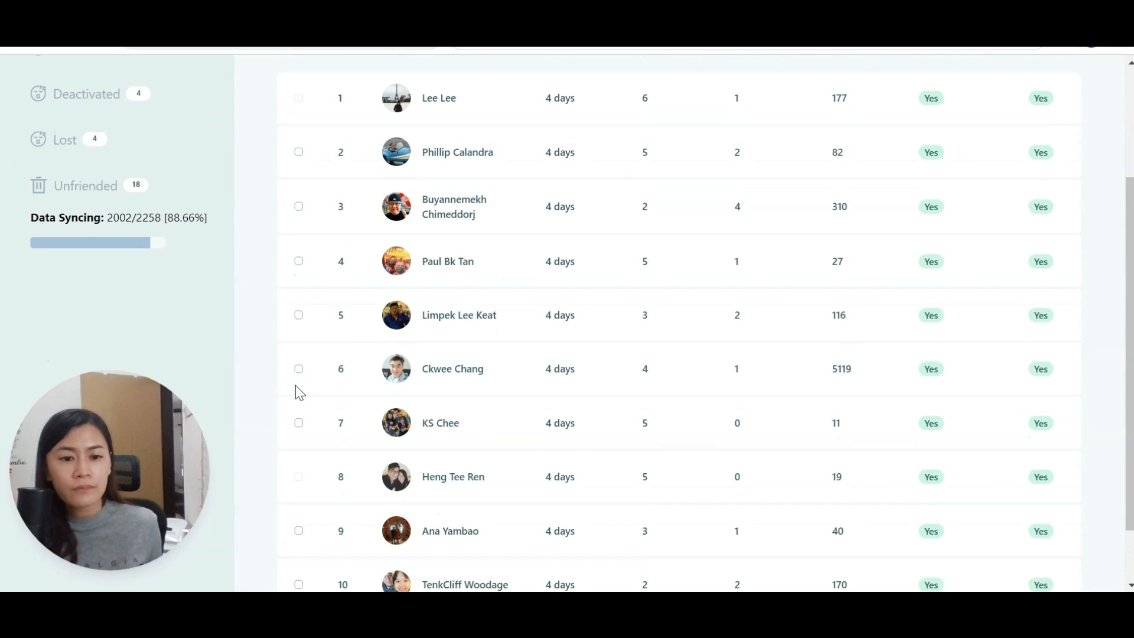
{"action": "left_click", "coordinate": [298, 369]}
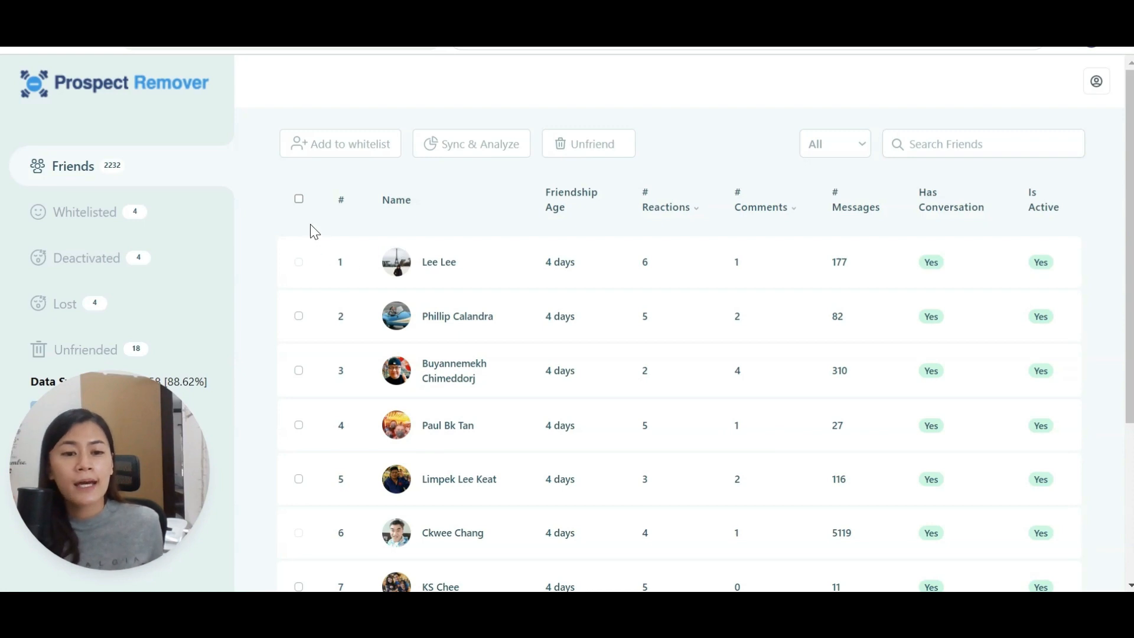
Toggle the header select-all checkbox twice to test selecting every friend on the page.
{"action": "left_click", "coordinate": [299, 218]}
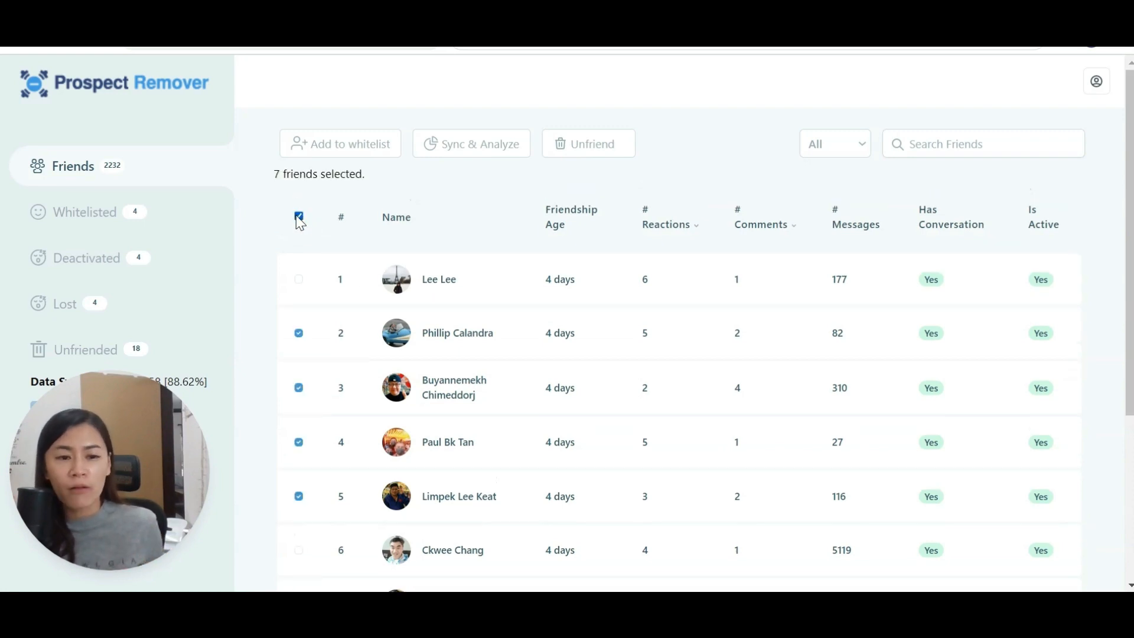
{"action": "scroll", "scroll_direction": "down", "scroll_amount": 3}
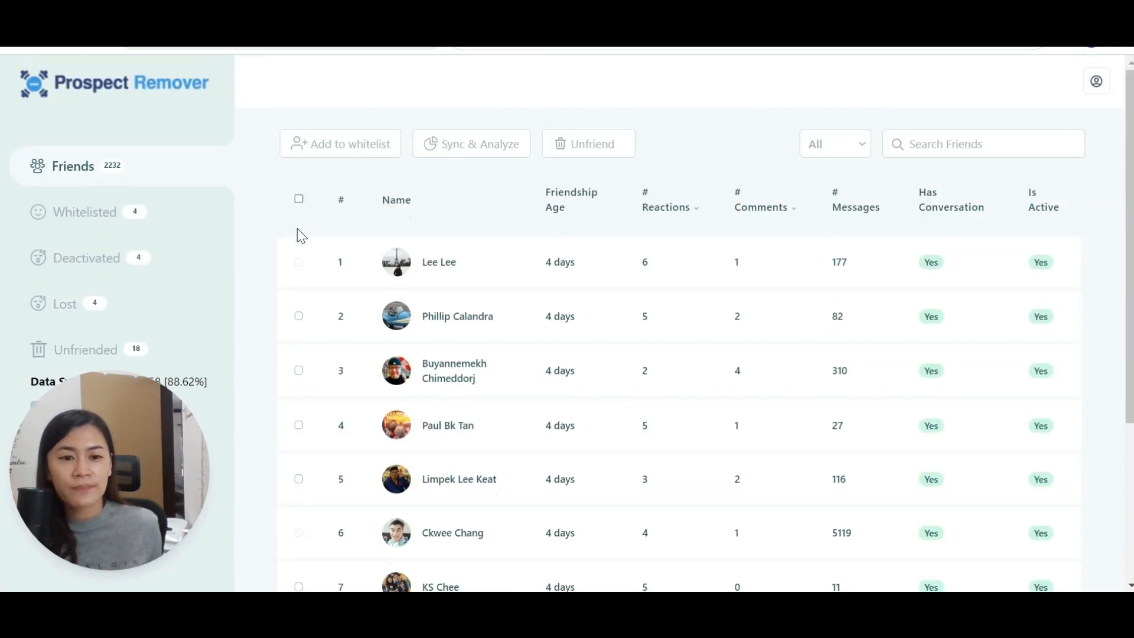
{"action": "left_click", "coordinate": [299, 199]}
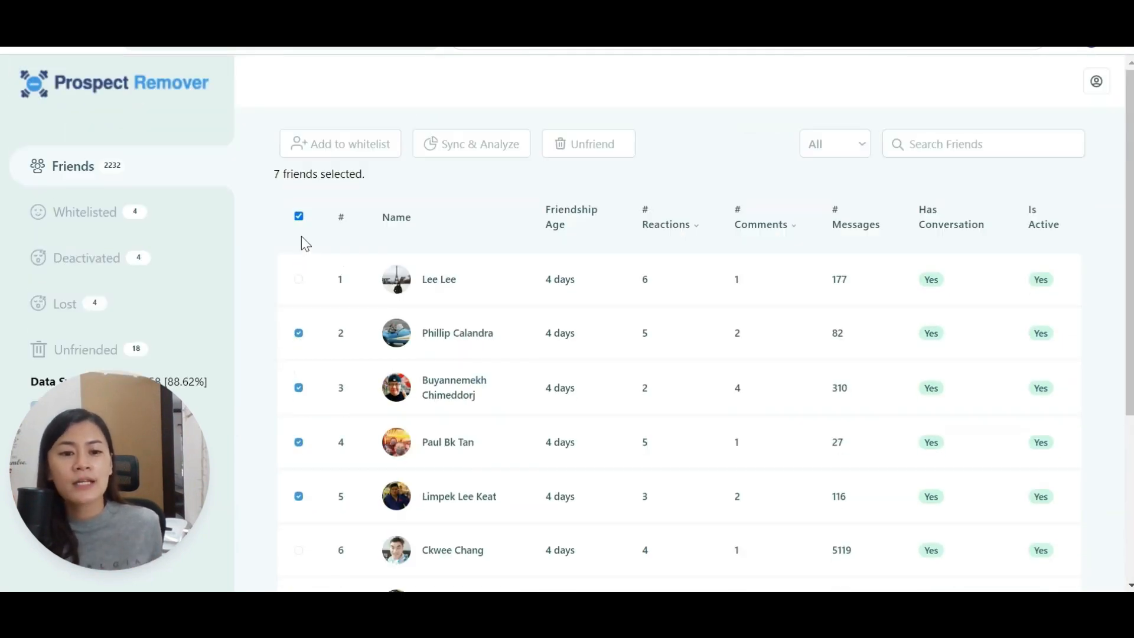
{"action": "scroll", "scroll_direction": "down", "scroll_amount": 3}
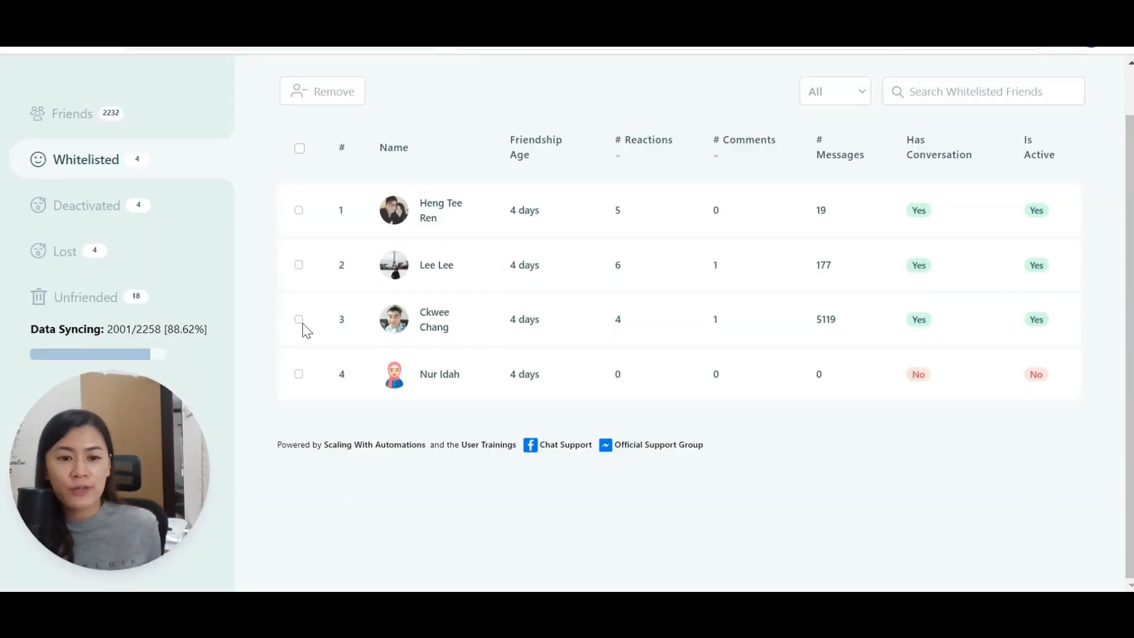
{"action": "left_click", "coordinate": [299, 319]}
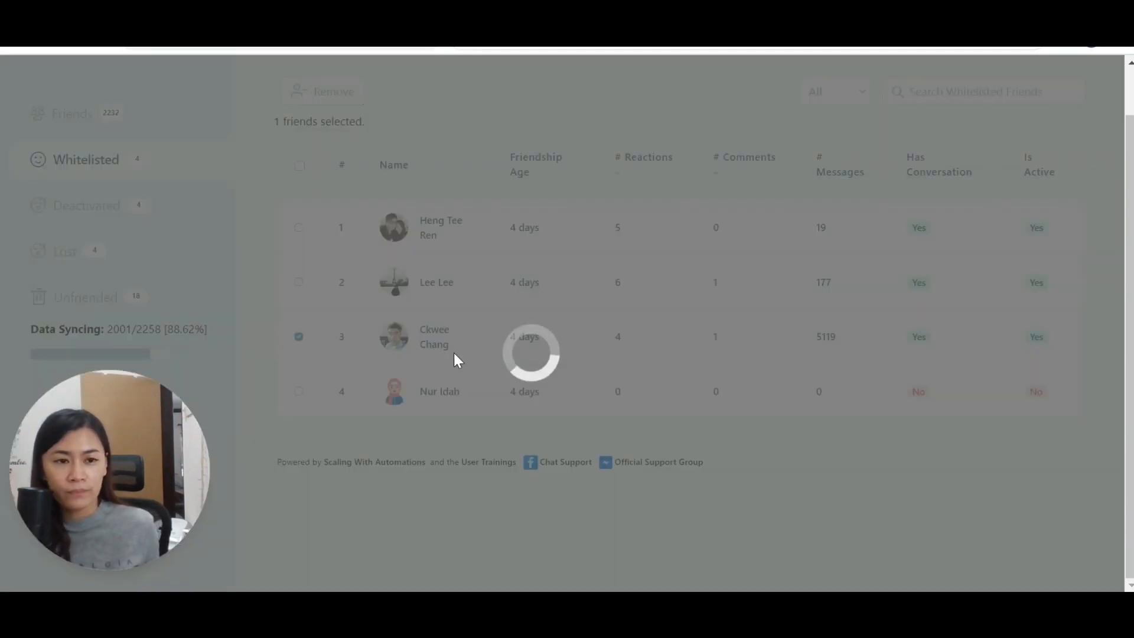
{"action": "left_click", "coordinate": [323, 91]}
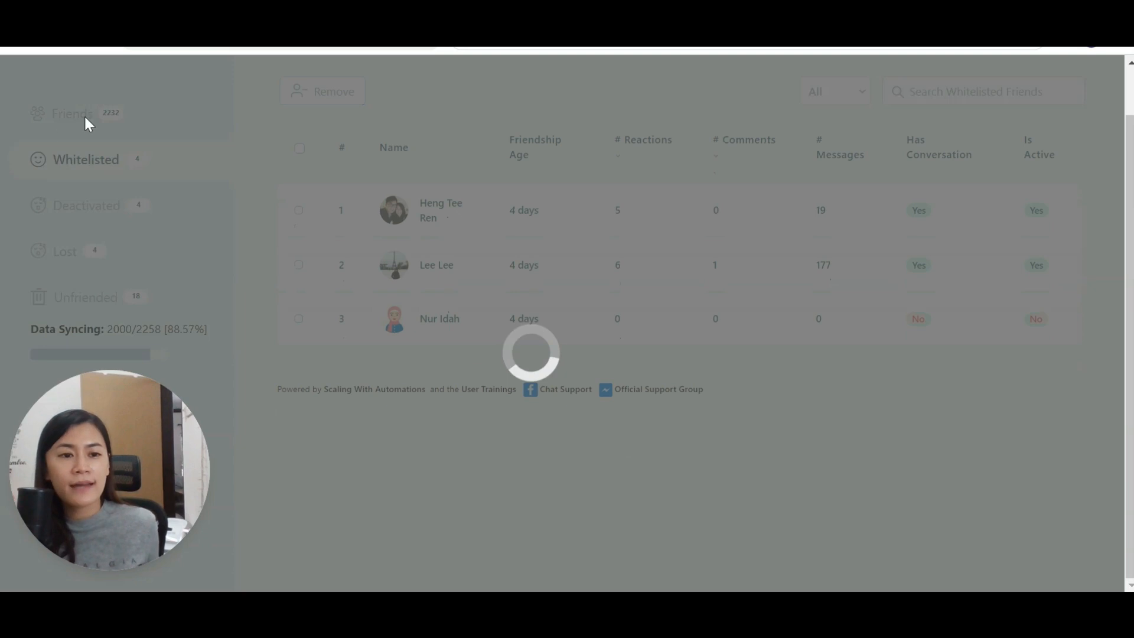
{"action": "left_click", "coordinate": [72, 113]}
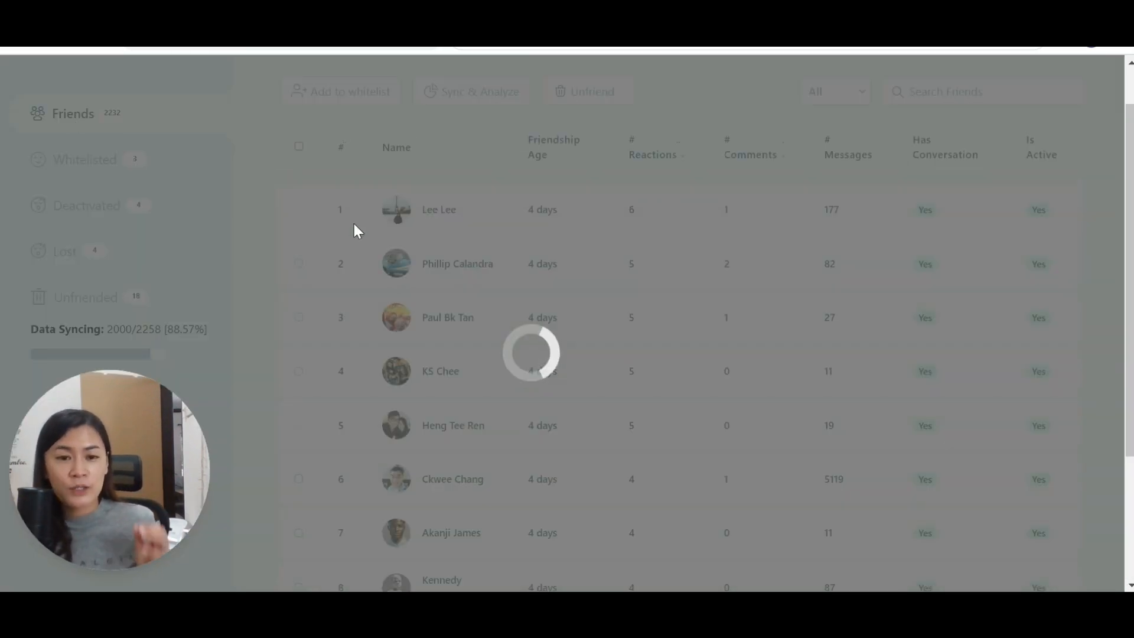
Tick, clear and re-tick the header checkbox so eight non-whitelisted friends are selected.
{"action": "left_click", "coordinate": [299, 163]}
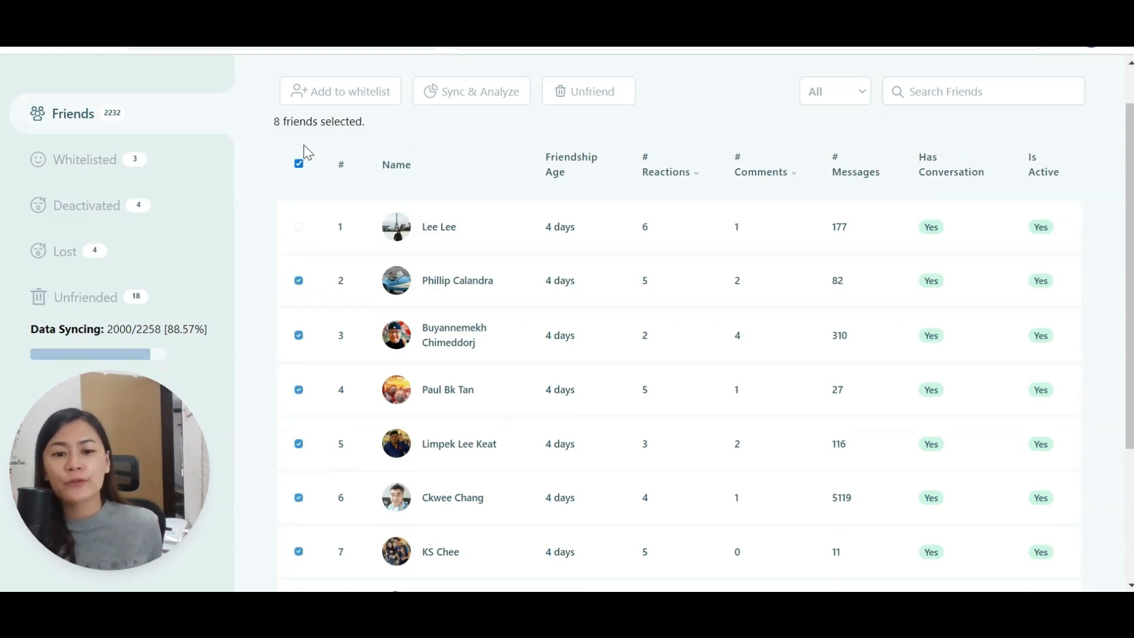
{"action": "mouse_move", "coordinate": [317, 507]}
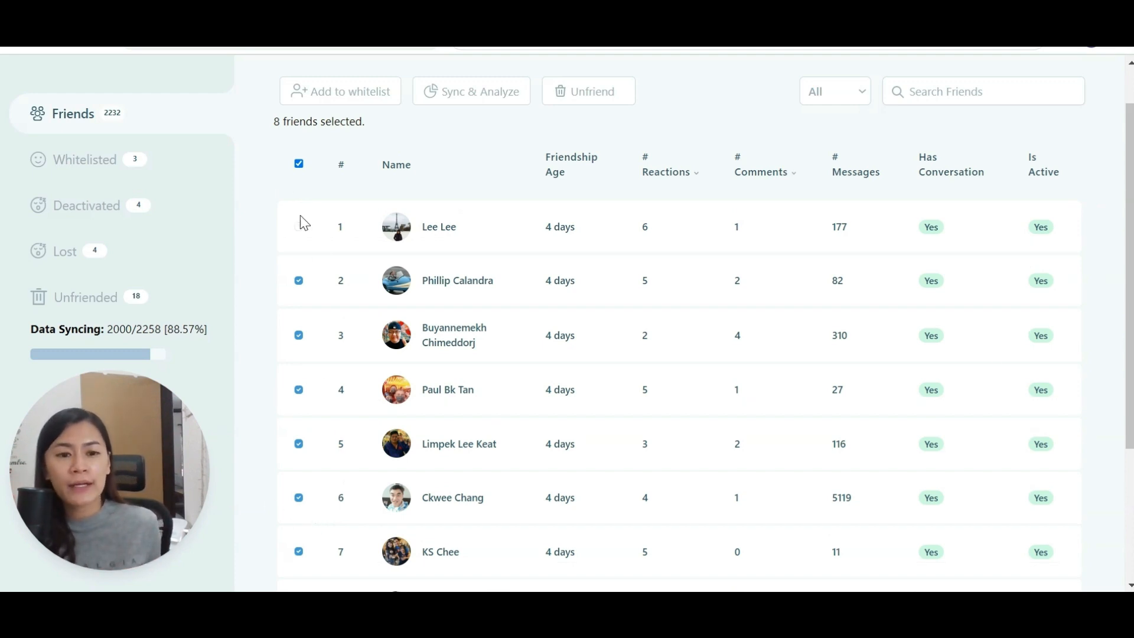
{"action": "left_click", "coordinate": [298, 146]}
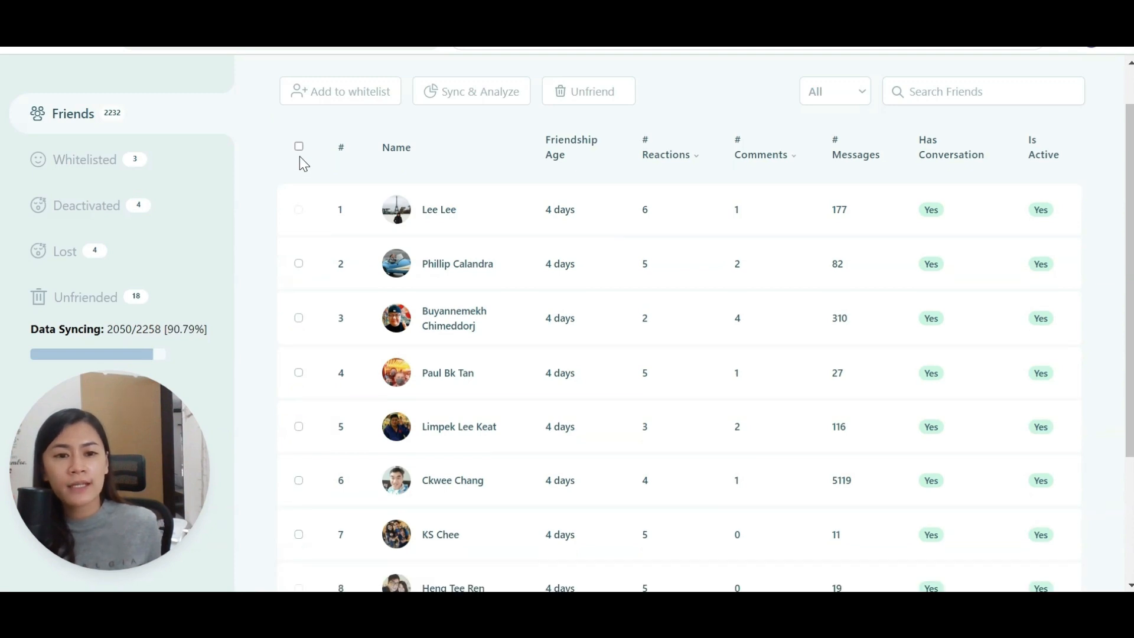
{"action": "left_click", "coordinate": [299, 145]}
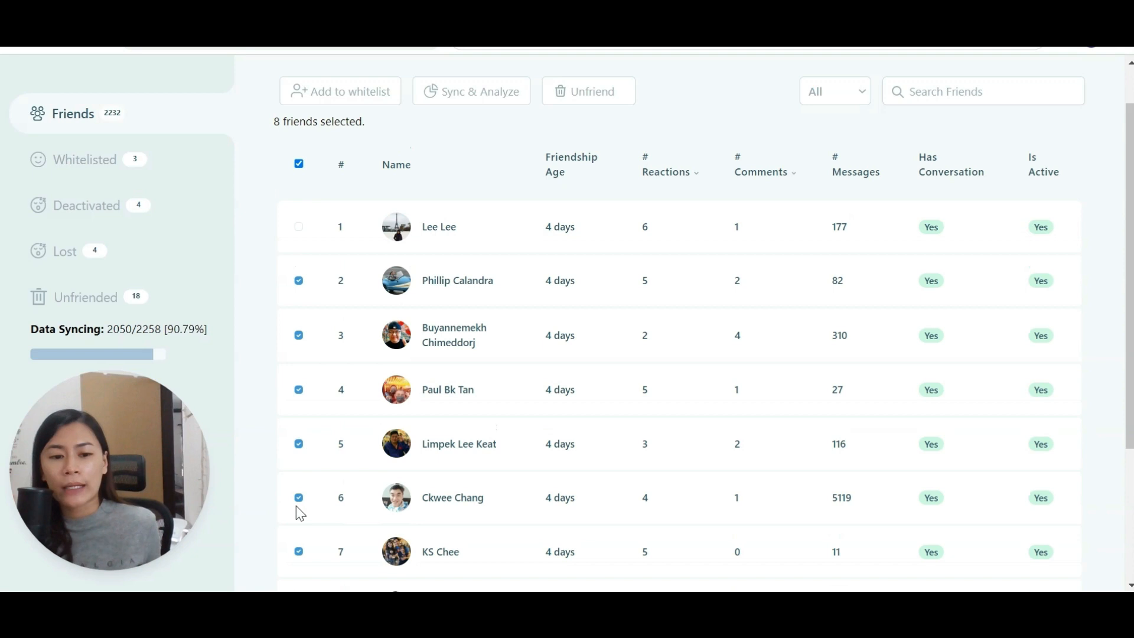
{"action": "mouse_move", "coordinate": [631, 181]}
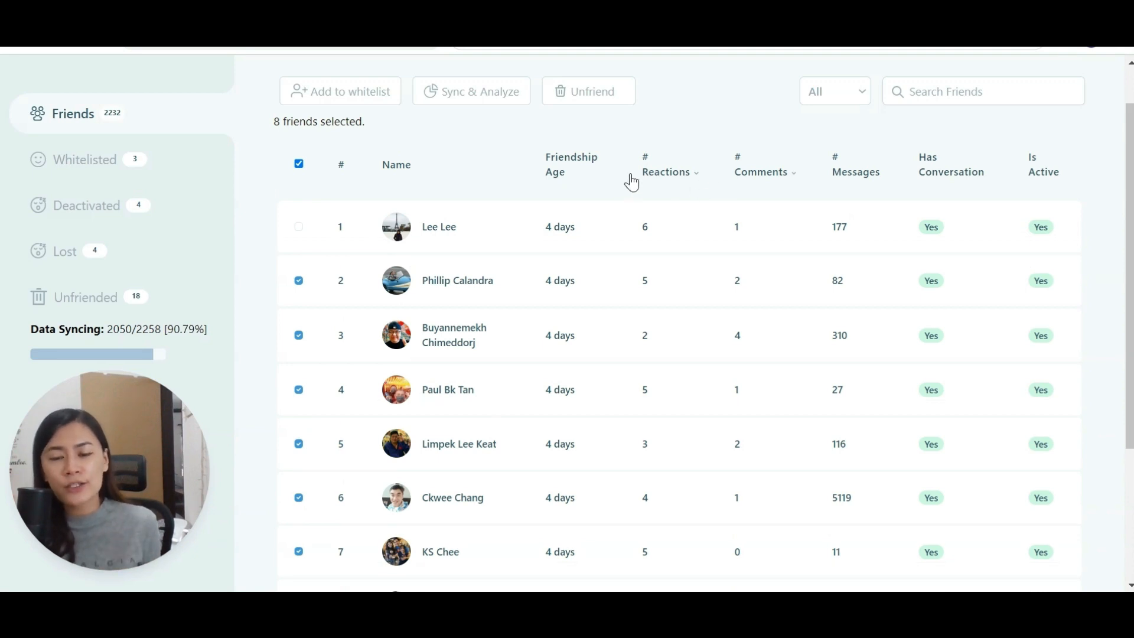
{"action": "mouse_move", "coordinate": [853, 180]}
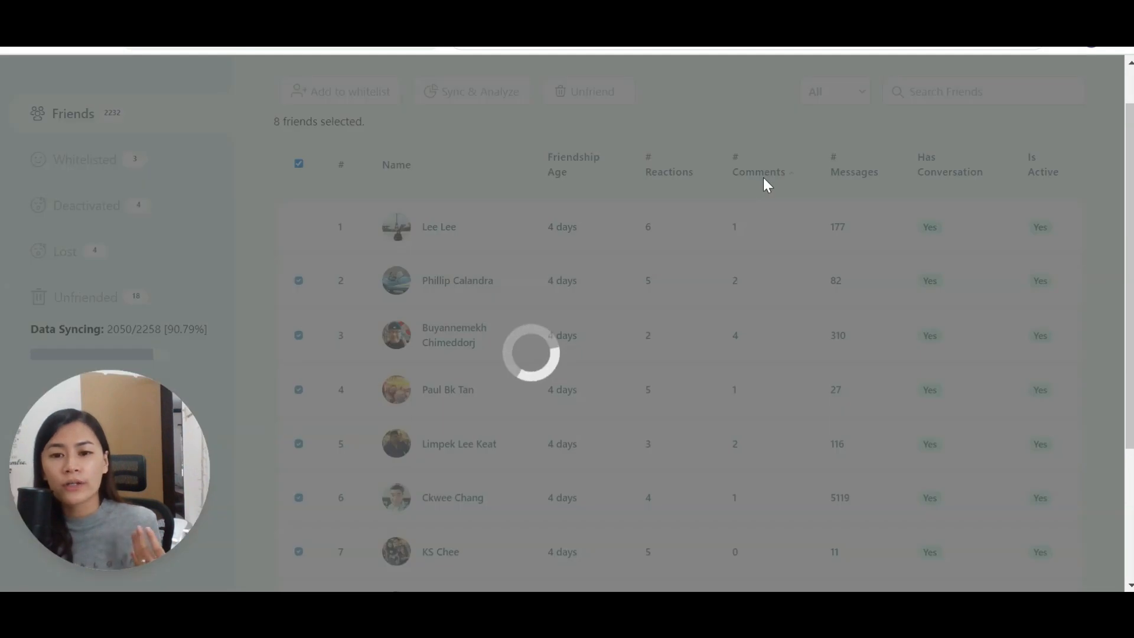
Sort friends ascending by # Comments, then show the four Deactivated friends.
{"action": "left_click", "coordinate": [753, 146]}
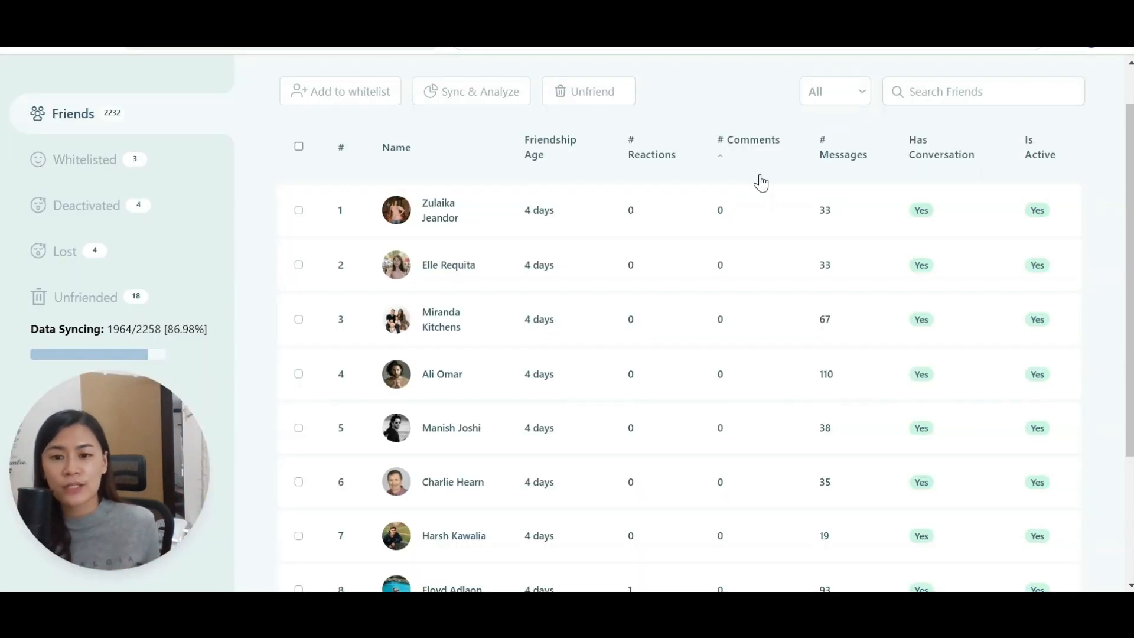
{"action": "mouse_move", "coordinate": [459, 182]}
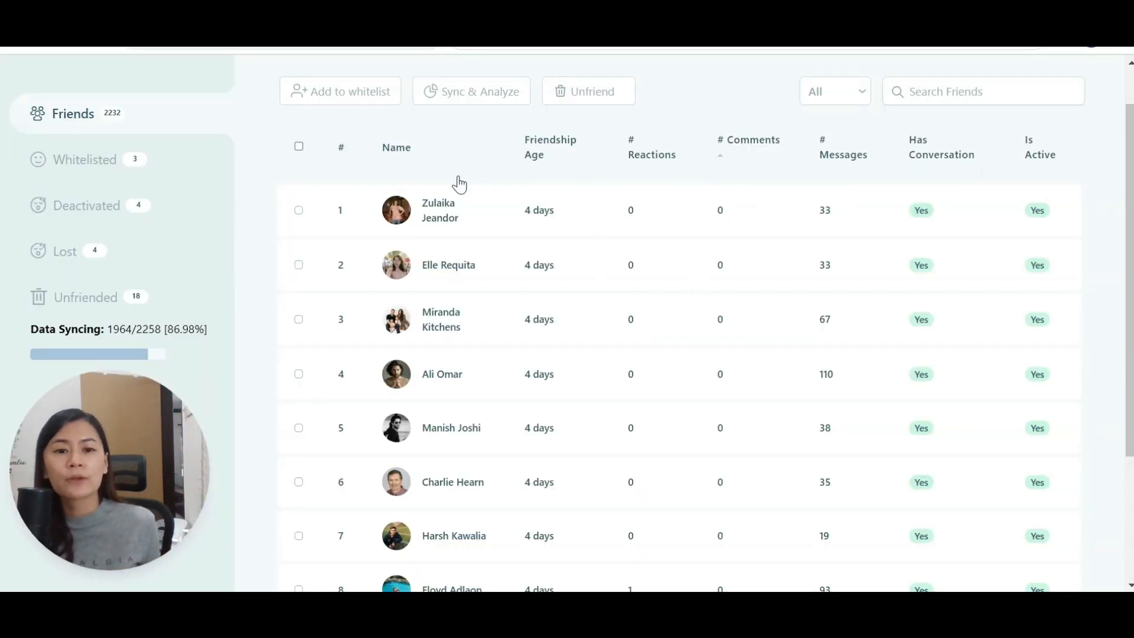
{"action": "mouse_move", "coordinate": [721, 173]}
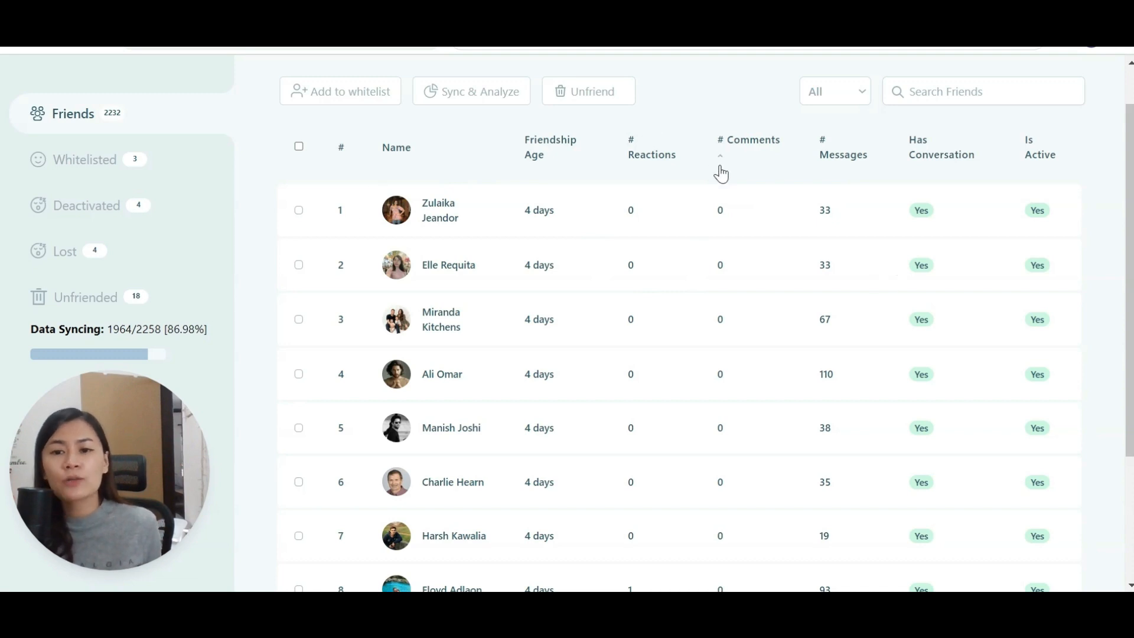
{"action": "mouse_move", "coordinate": [828, 155]}
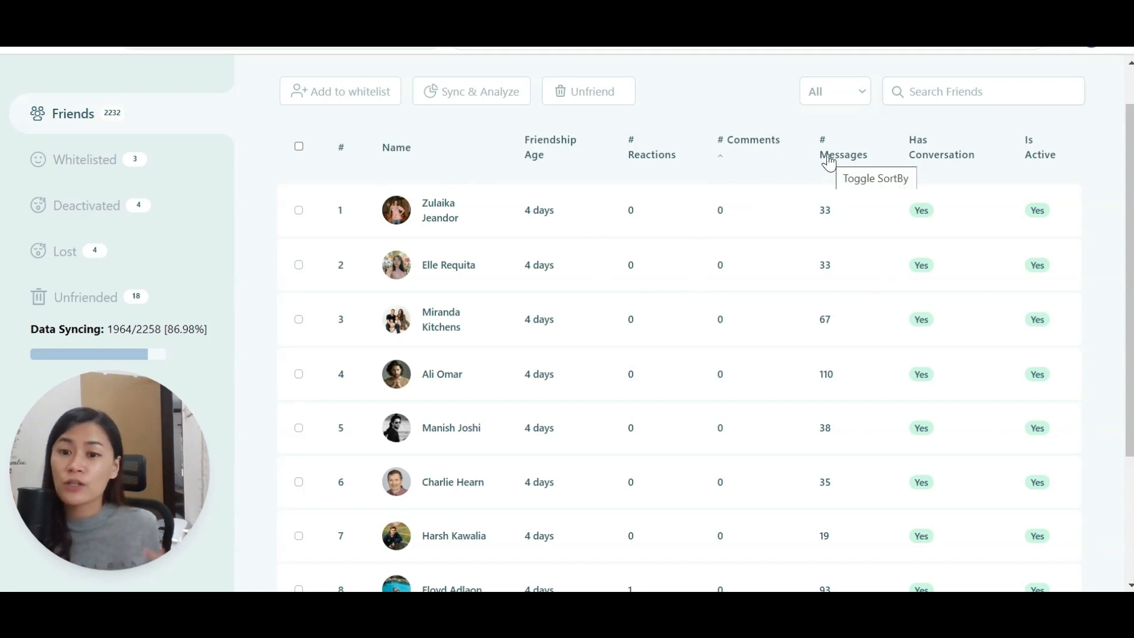
{"action": "mouse_move", "coordinate": [1035, 166]}
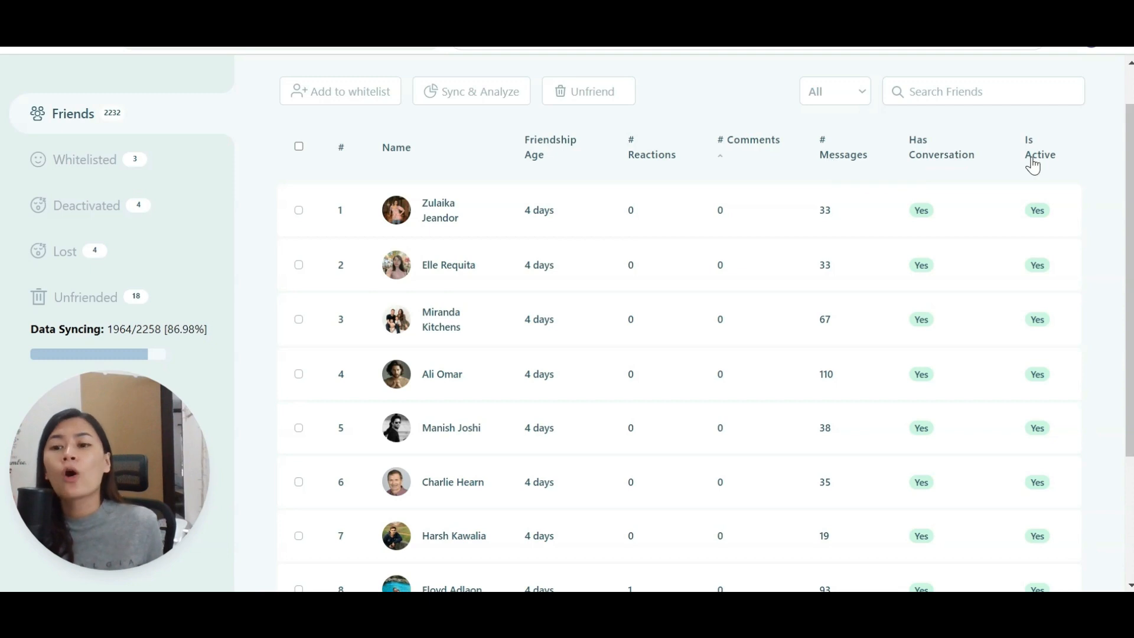
{"action": "mouse_move", "coordinate": [991, 161]}
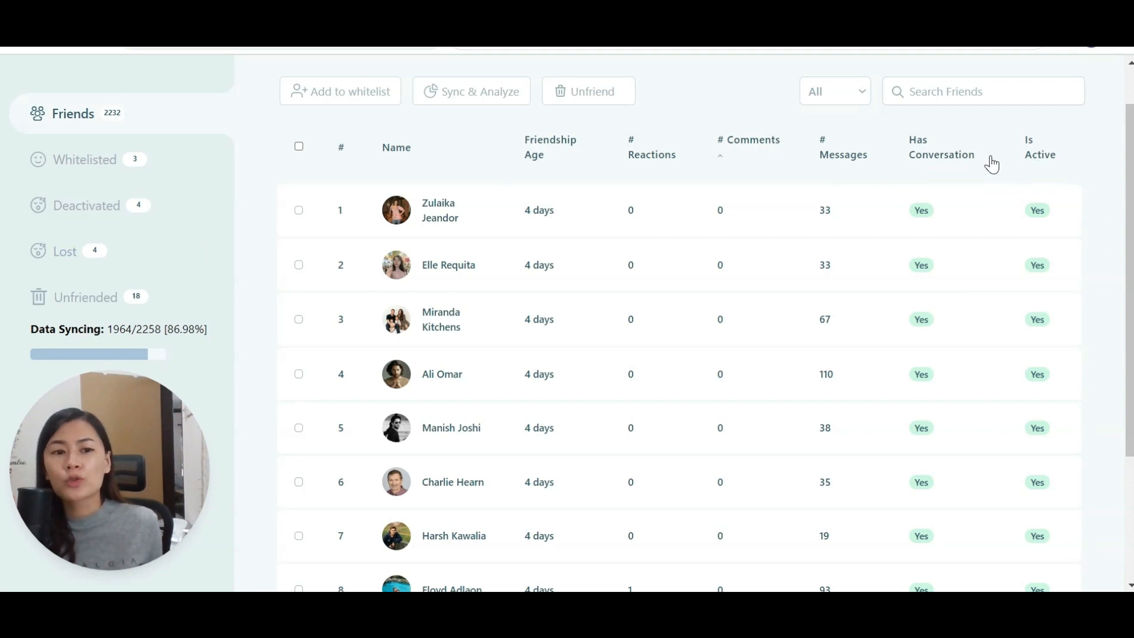
{"action": "left_click", "coordinate": [86, 205]}
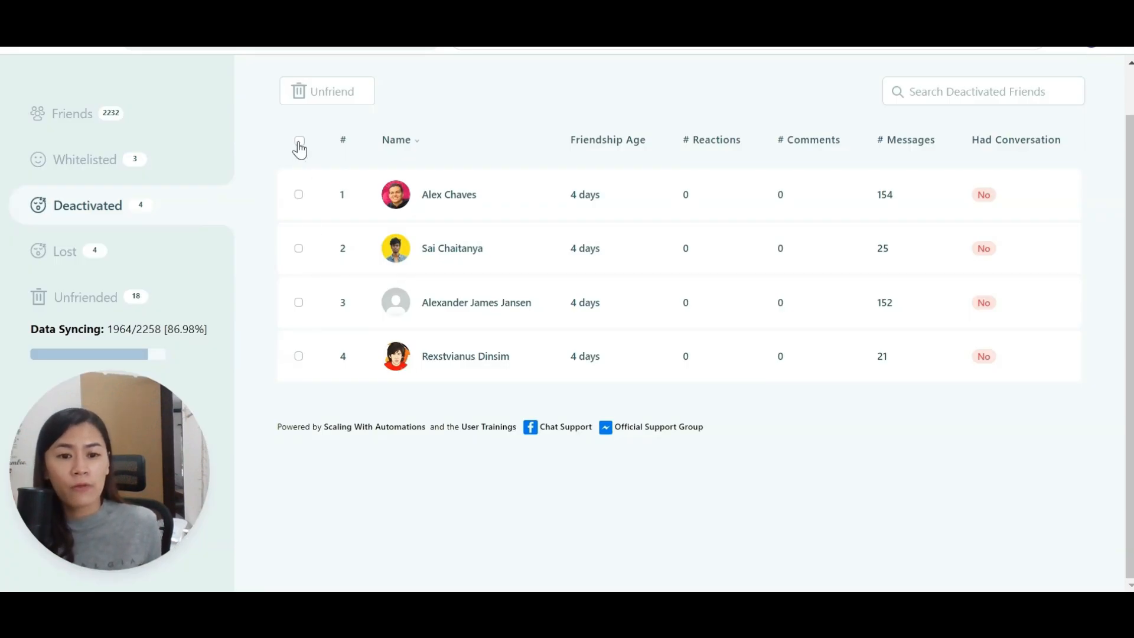
Unfriend all four deactivated friends and return to the full friends list.
{"action": "left_click", "coordinate": [299, 144]}
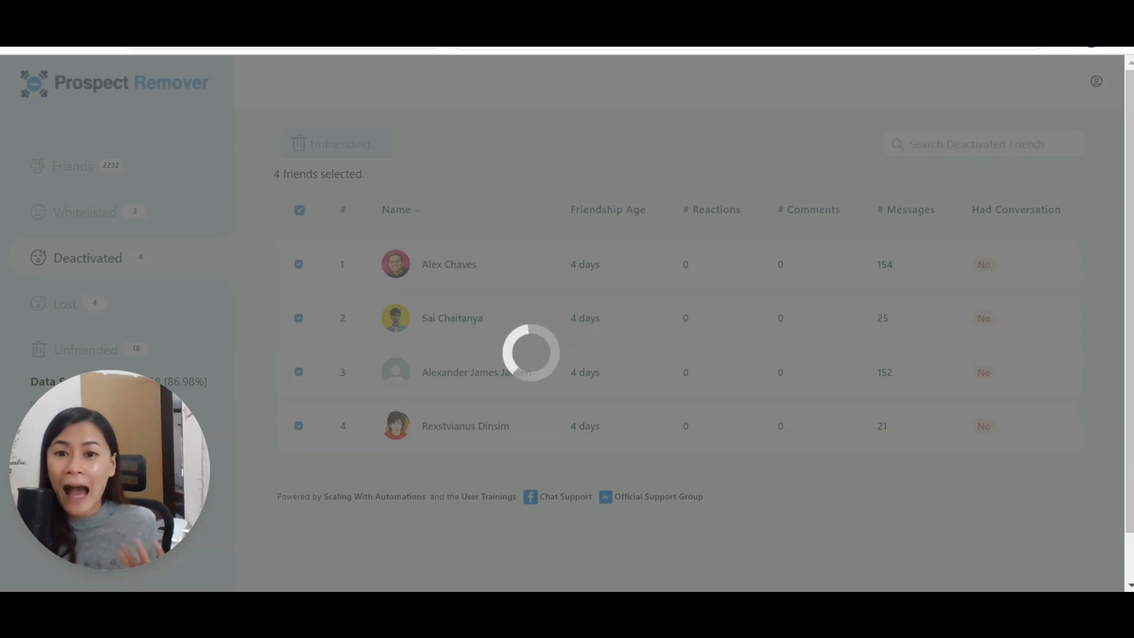
{"action": "left_click", "coordinate": [66, 178]}
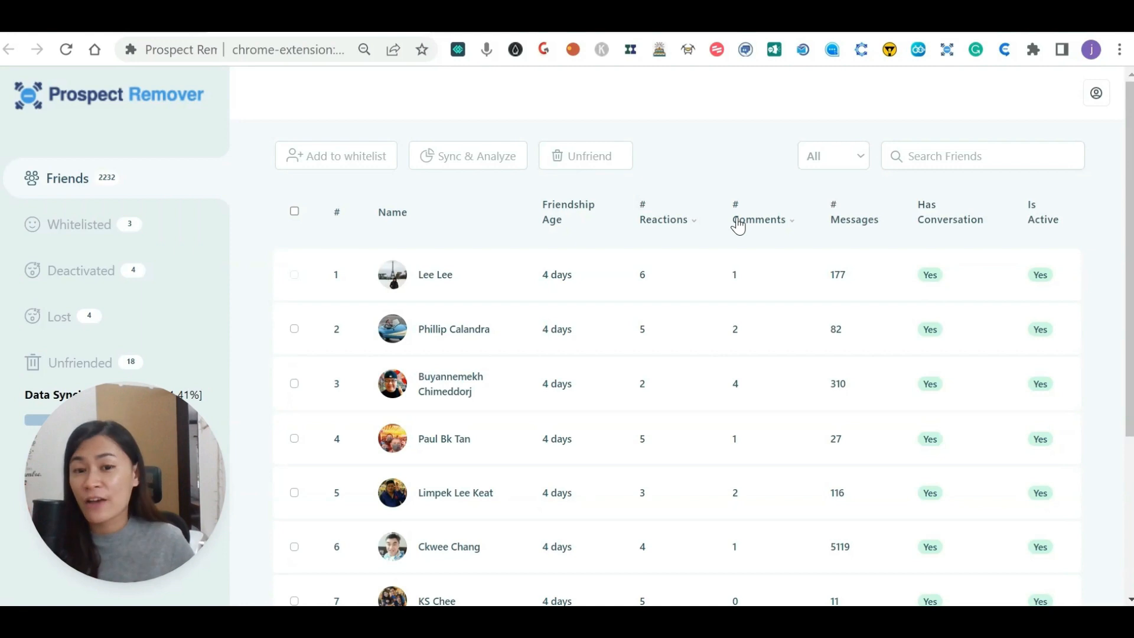
{"action": "left_click", "coordinate": [756, 219]}
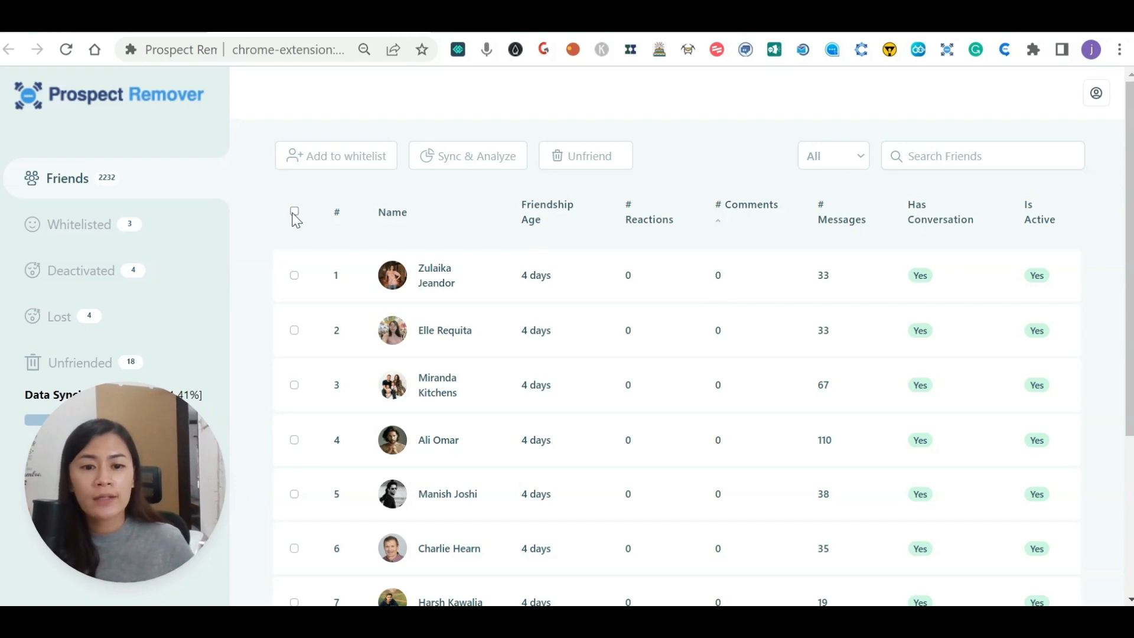
{"action": "left_click", "coordinate": [294, 211]}
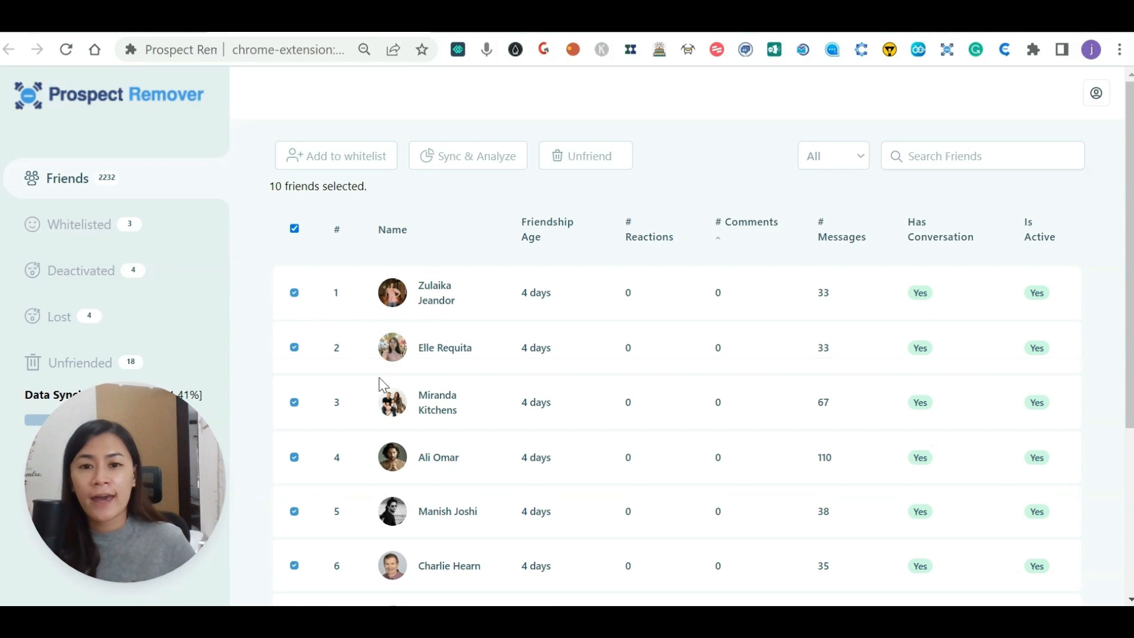
{"action": "mouse_move", "coordinate": [499, 137]}
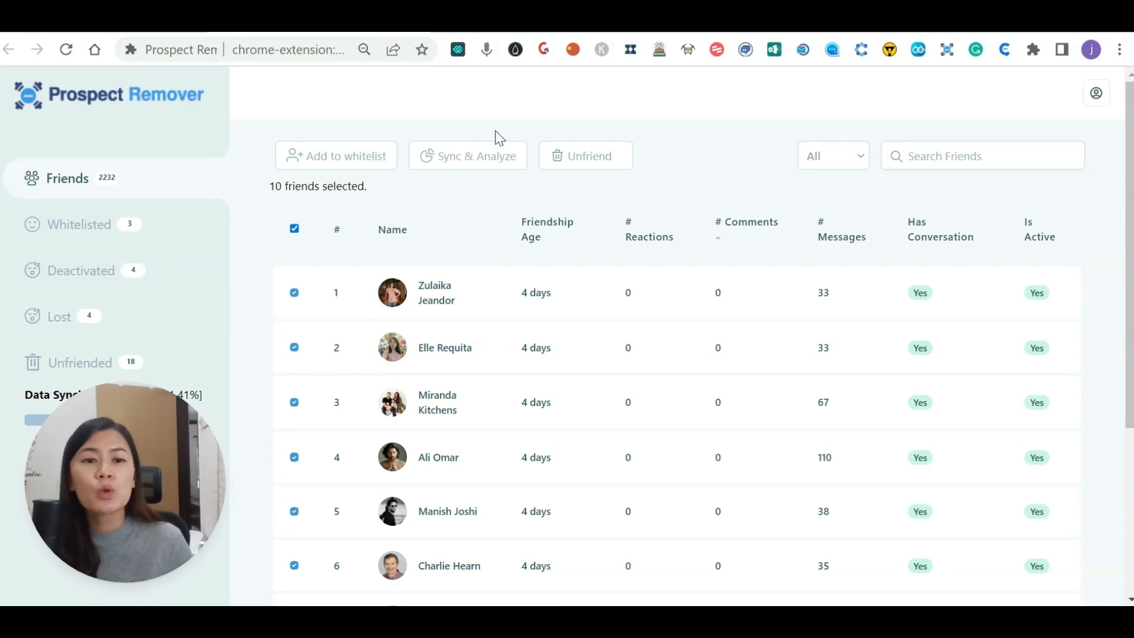
{"action": "mouse_move", "coordinate": [505, 121]}
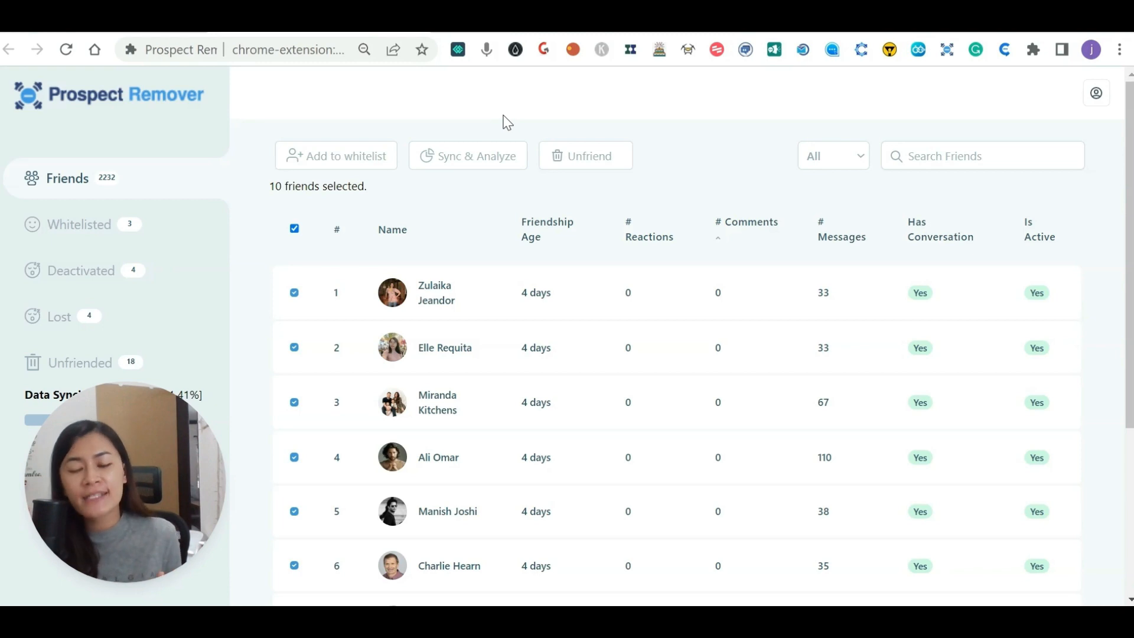
{"action": "mouse_move", "coordinate": [888, 257]}
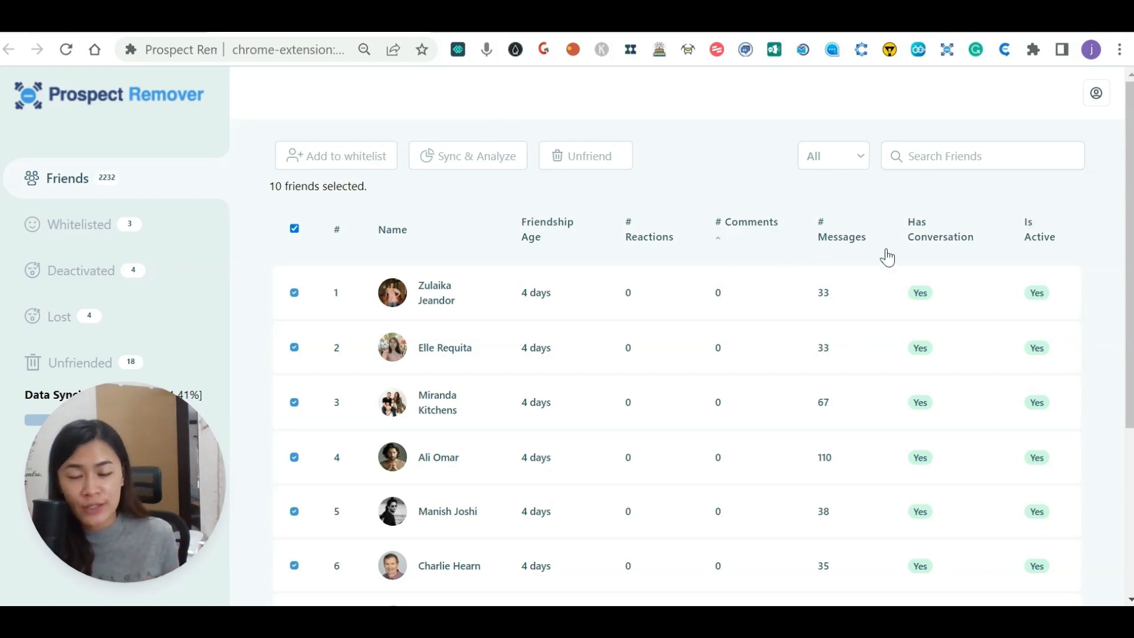
{"action": "mouse_move", "coordinate": [1059, 265]}
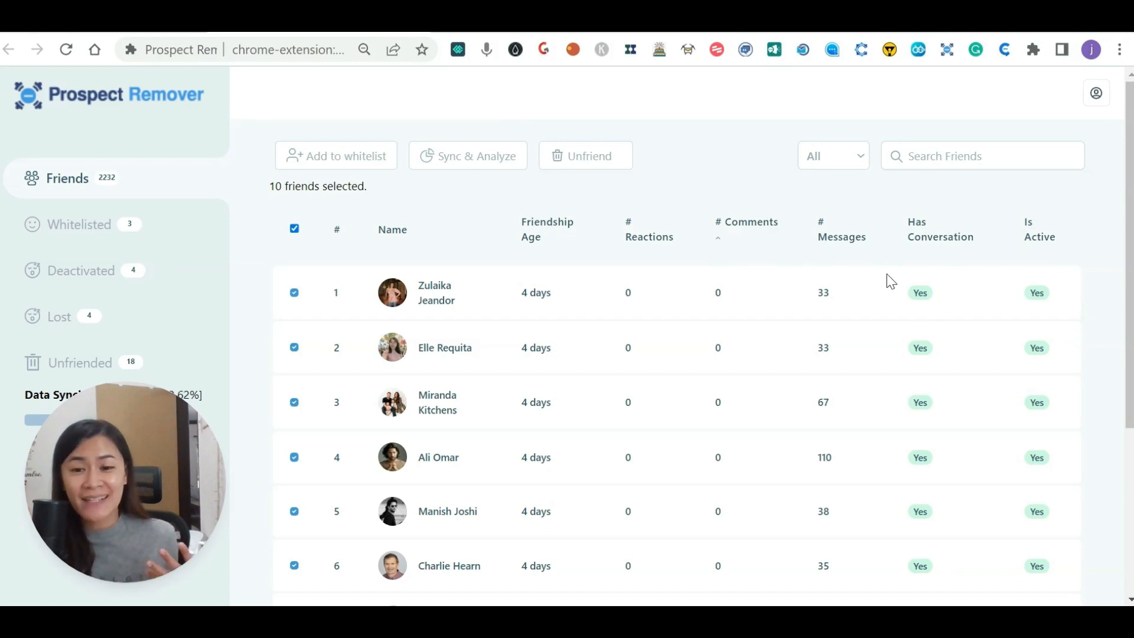
{"action": "mouse_move", "coordinate": [924, 243]}
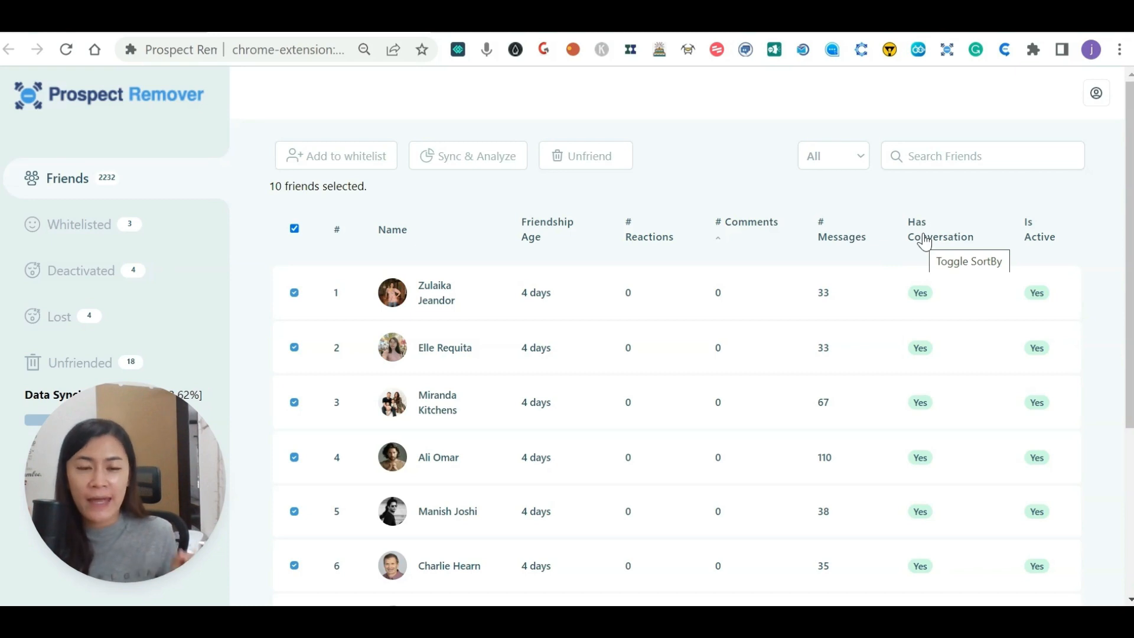
{"action": "mouse_move", "coordinate": [933, 233]}
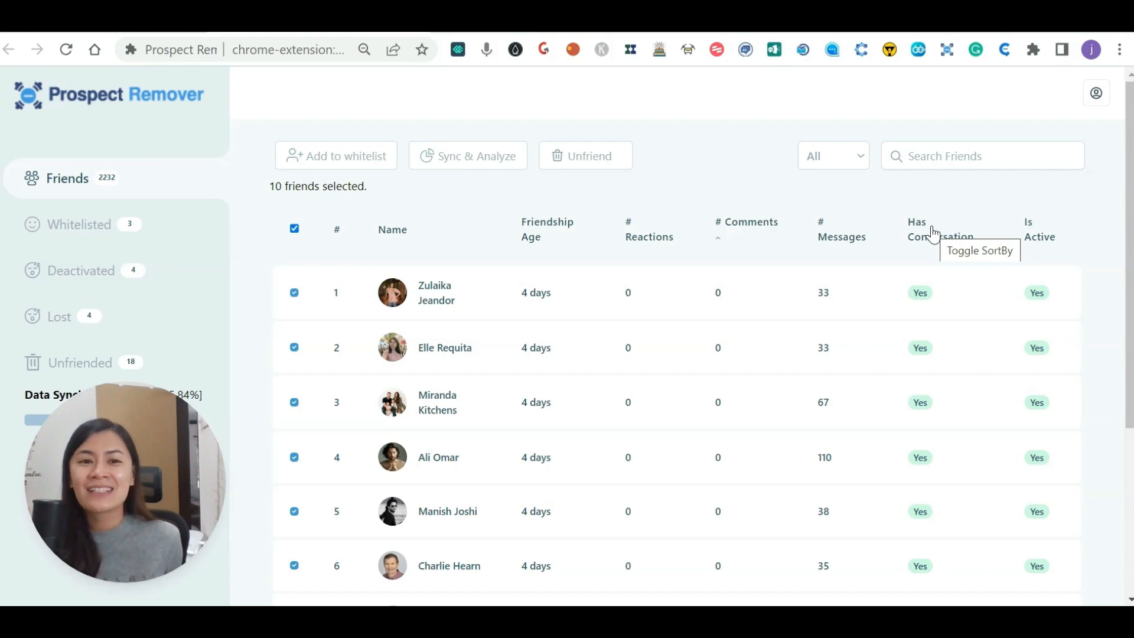
{"action": "mouse_move", "coordinate": [794, 413]}
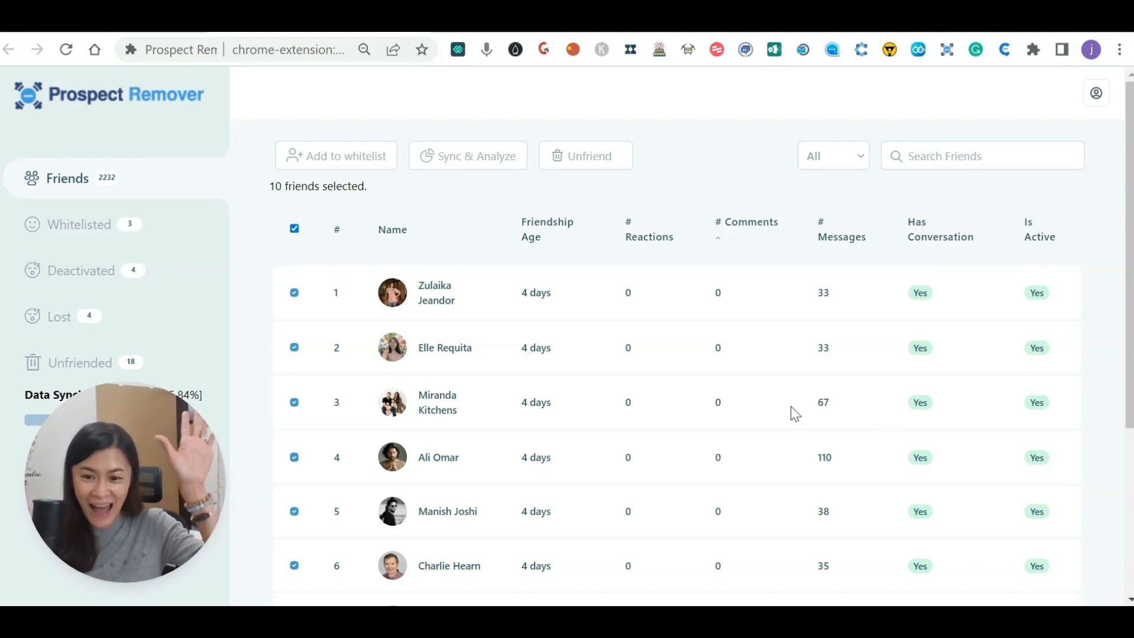